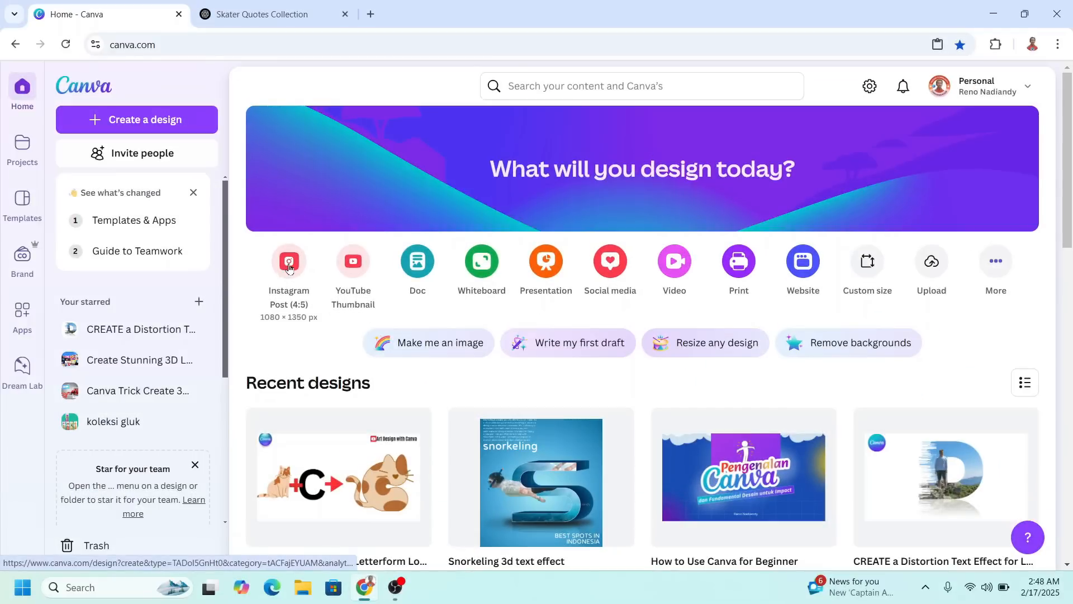
# Start a blank 1080×1350 Instagram Post (4:5) design from the Canva home page.
pyautogui.click(288, 268)
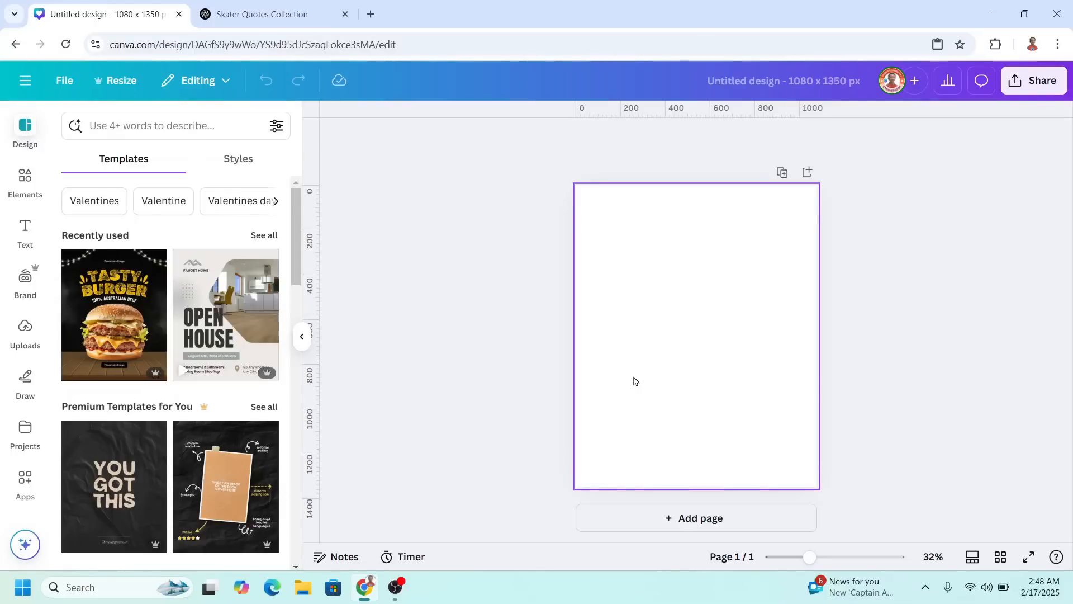
pyautogui.moveTo(634, 382)
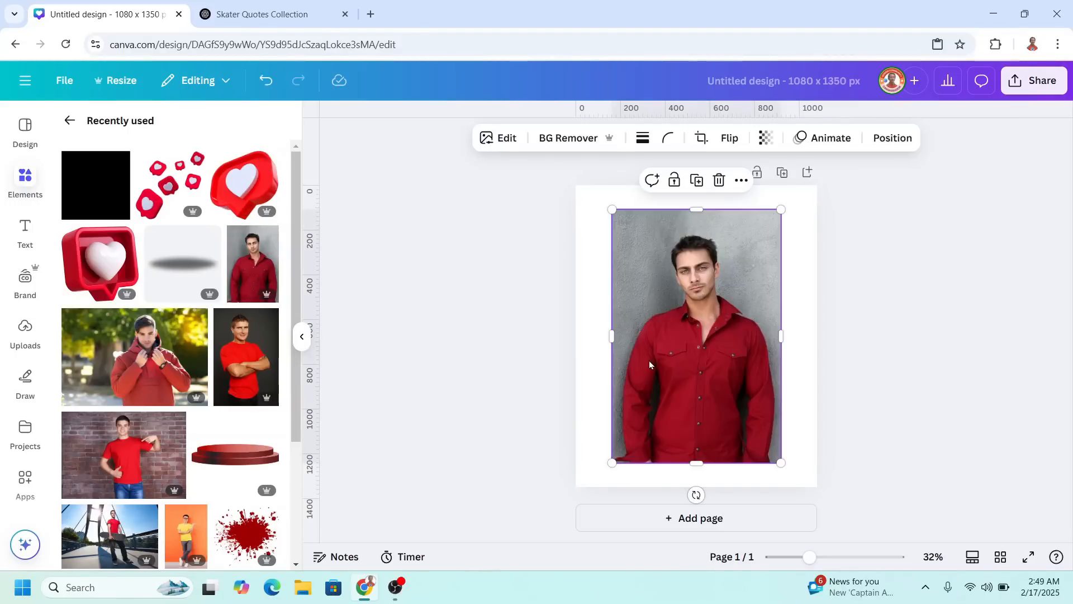
pyautogui.moveTo(675, 367)
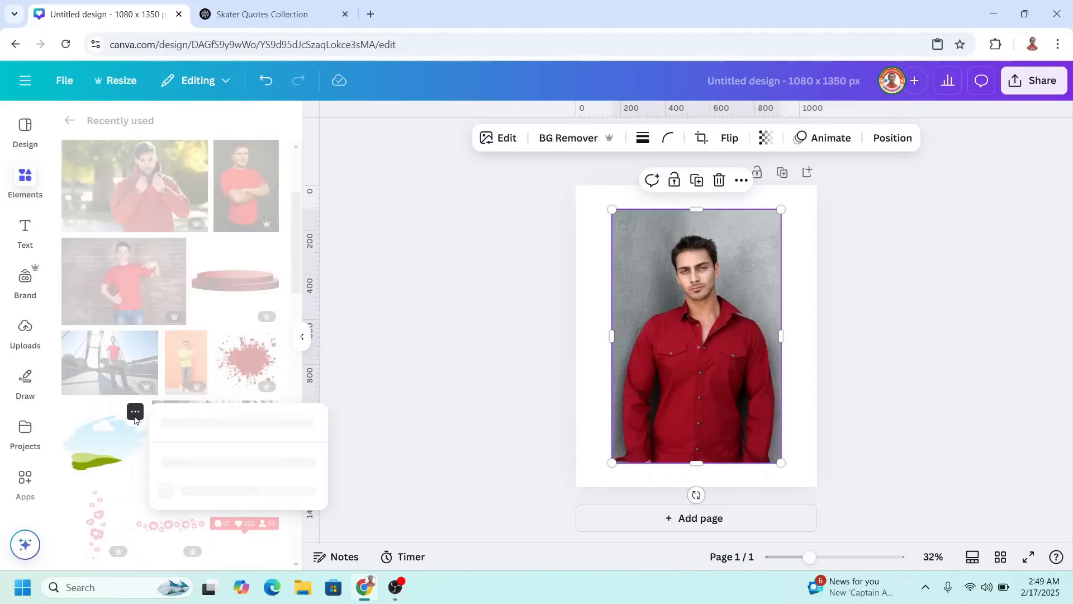
# Add the recently used brush-stroke shape, remove the man photo's background, and duplicate the photo.
pyautogui.click(134, 411)
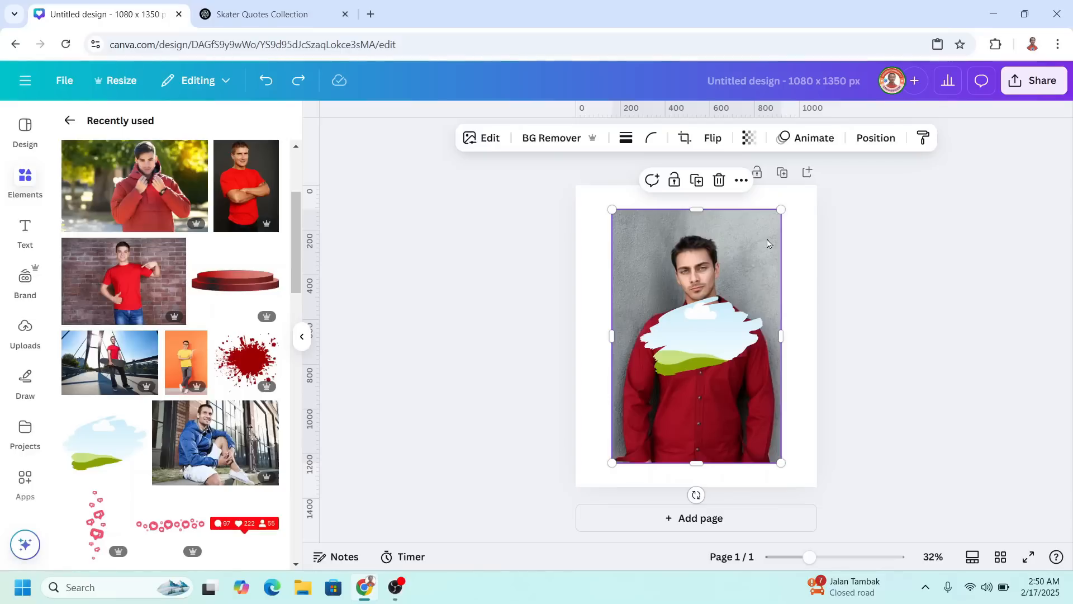
pyautogui.click(551, 137)
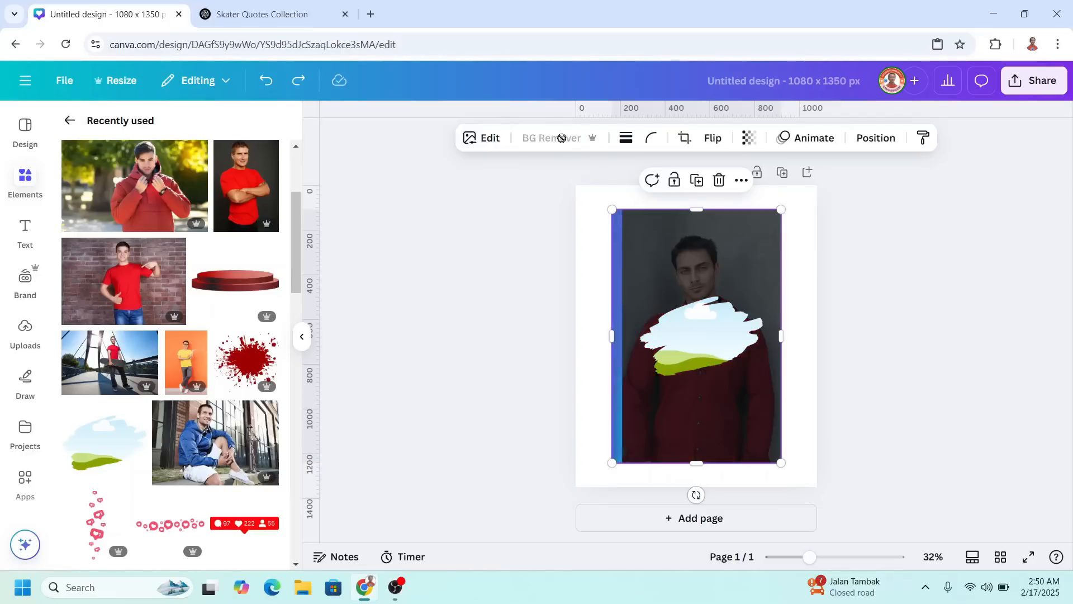
pyautogui.click(551, 138)
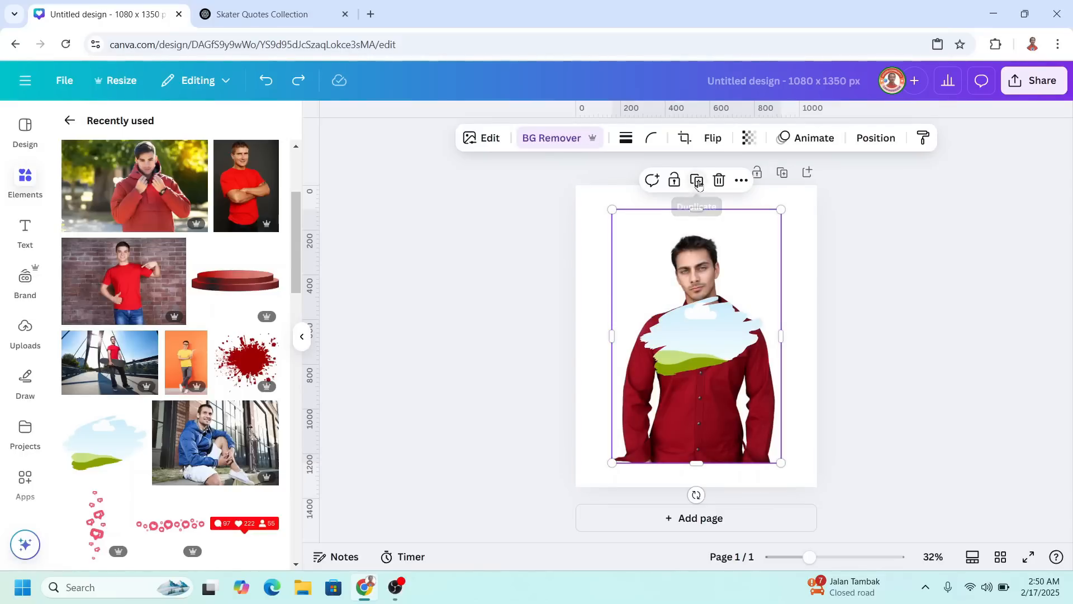
pyautogui.click(696, 180)
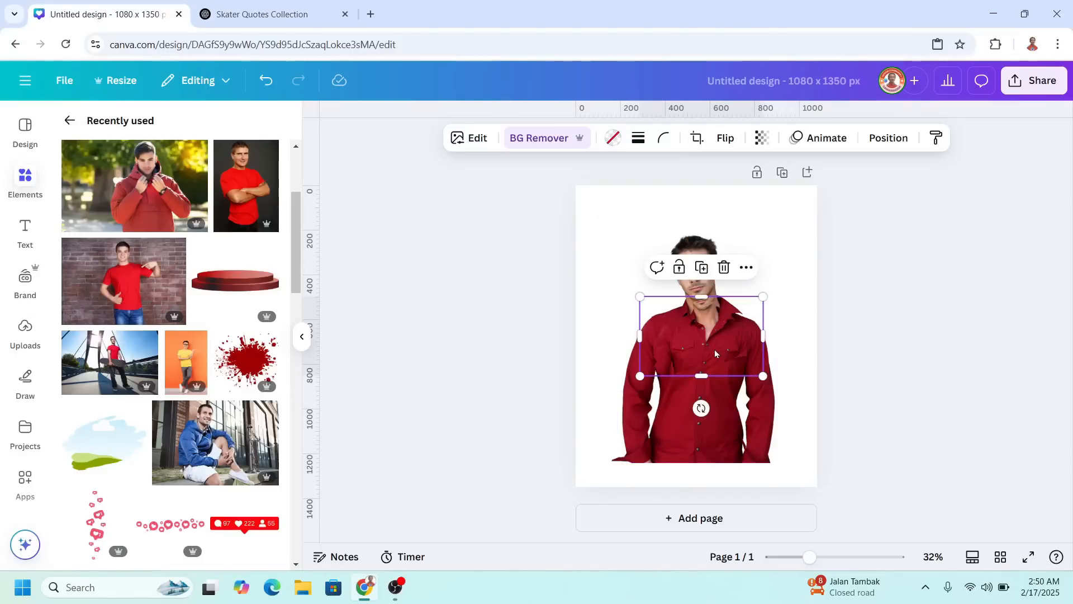
# Crop the copied photo, shifting the image and enlarging the frame around his head and shirt.
pyautogui.click(696, 138)
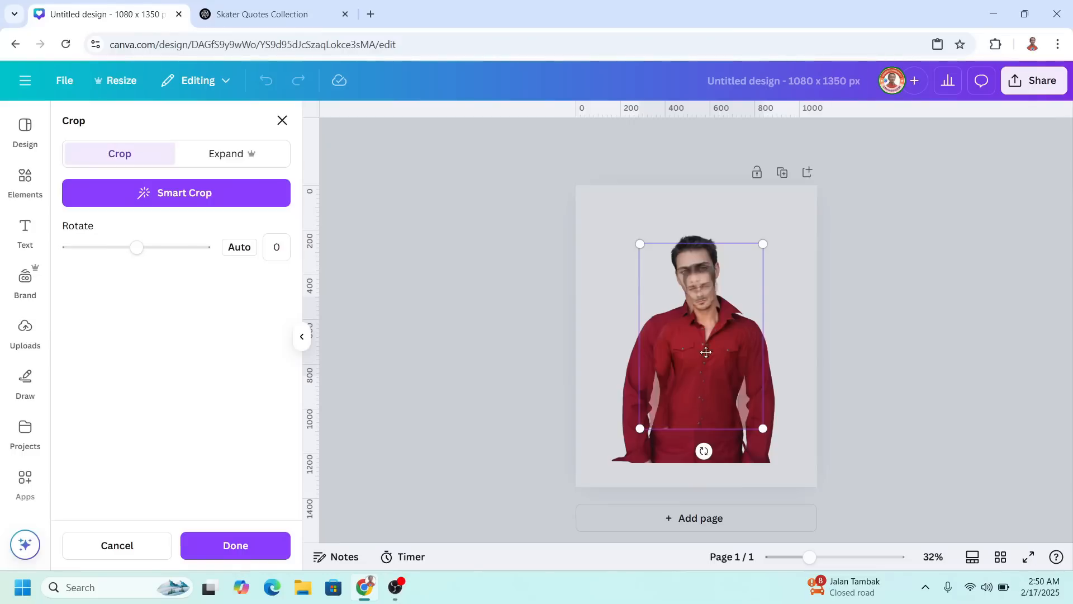
pyautogui.moveTo(640, 428); pyautogui.dragTo(616, 464)
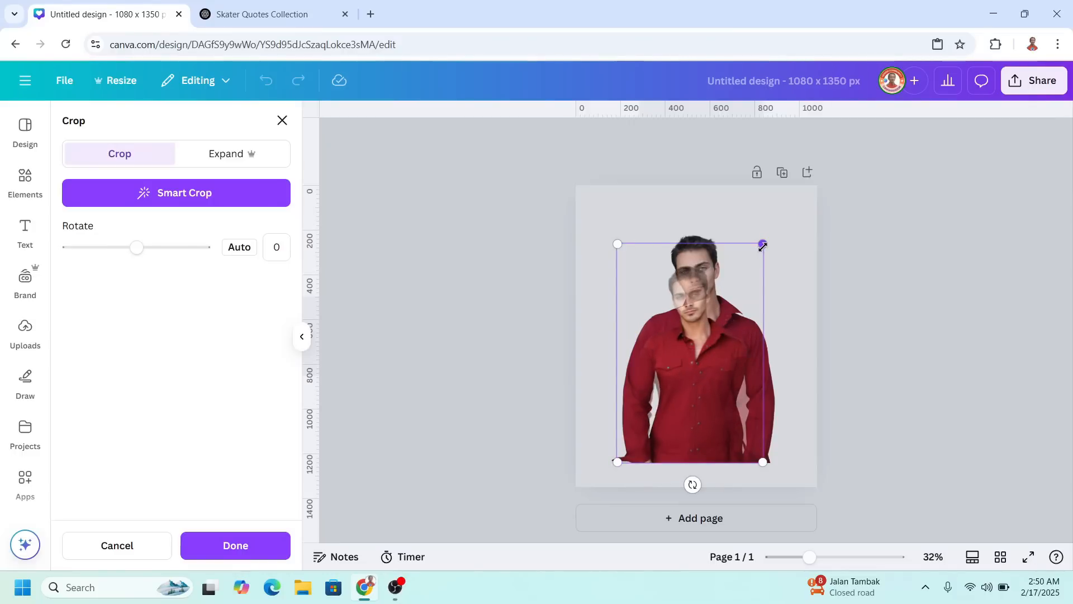
pyautogui.moveTo(762, 244); pyautogui.dragTo(793, 198)
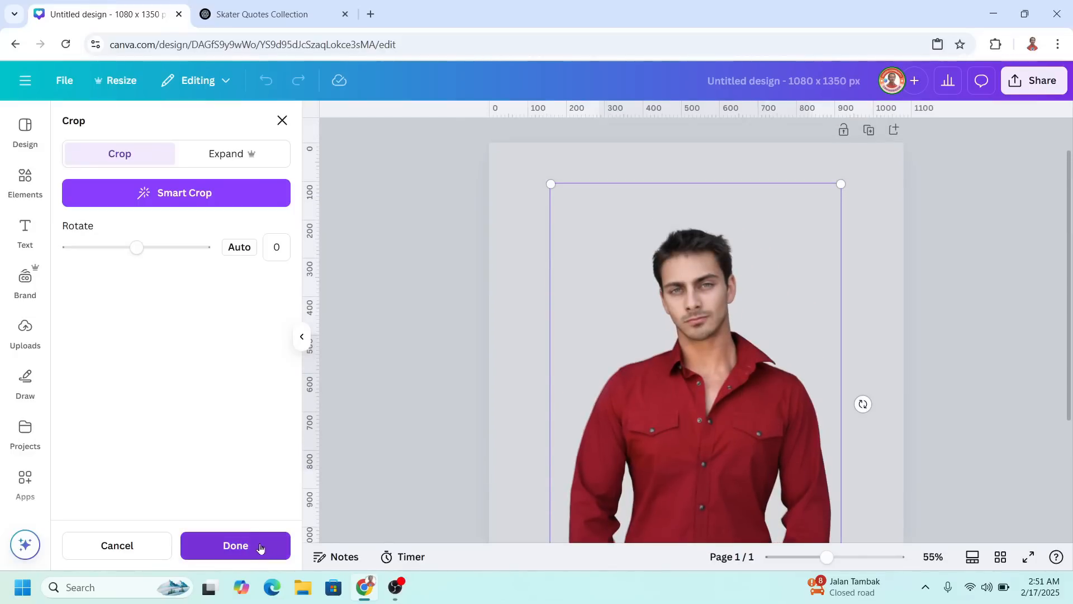
# Drop the cropped photo into the brush-stroke frame, then move head and frame together into place.
pyautogui.click(235, 545)
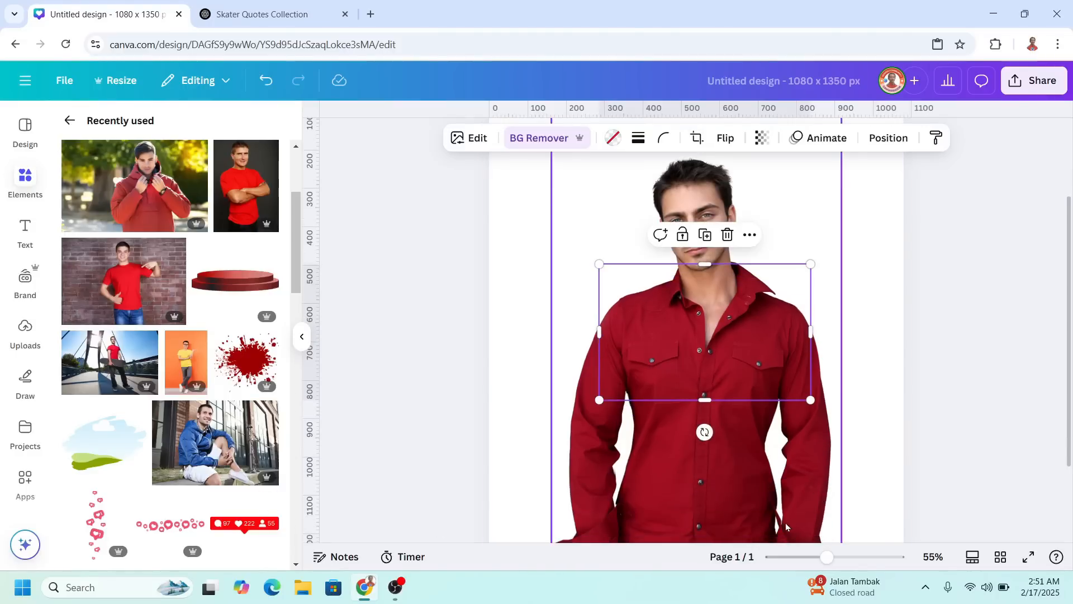
pyautogui.scroll(-3)
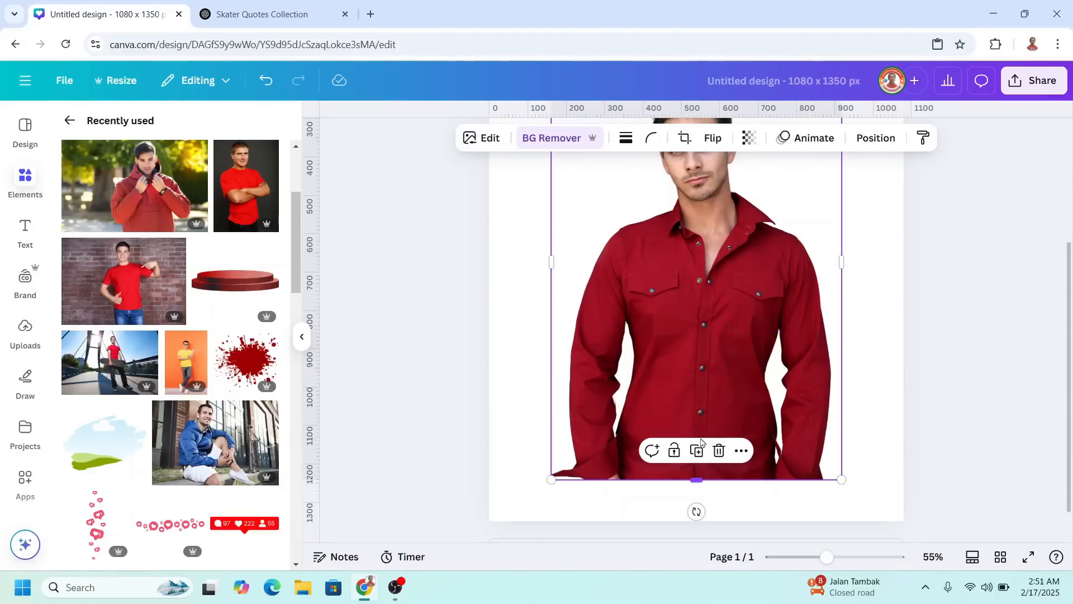
pyautogui.moveTo(696, 479); pyautogui.dragTo(696, 213)
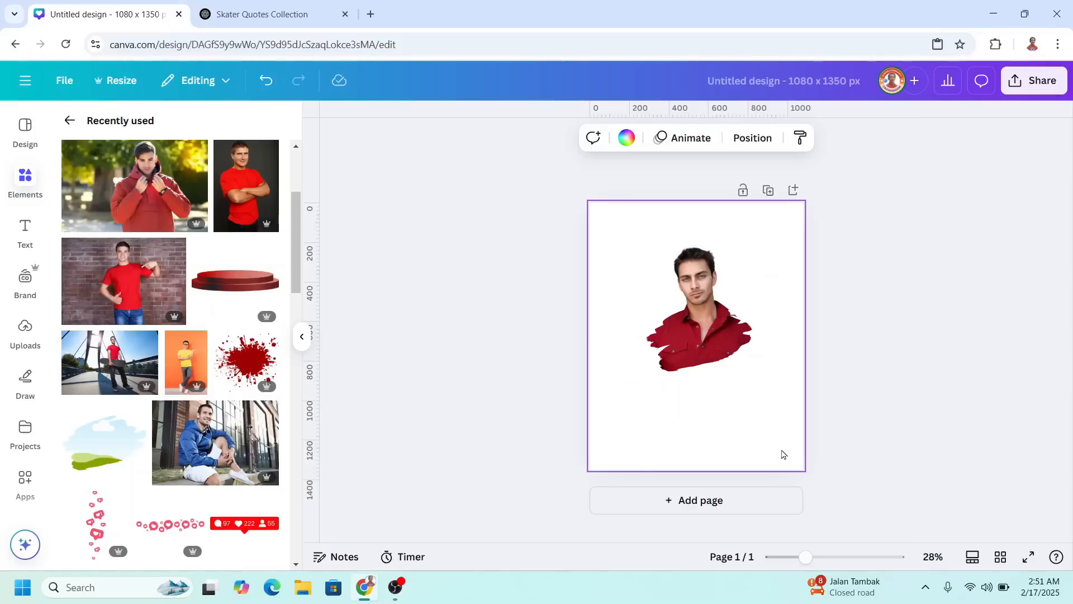
pyautogui.click(696, 322)
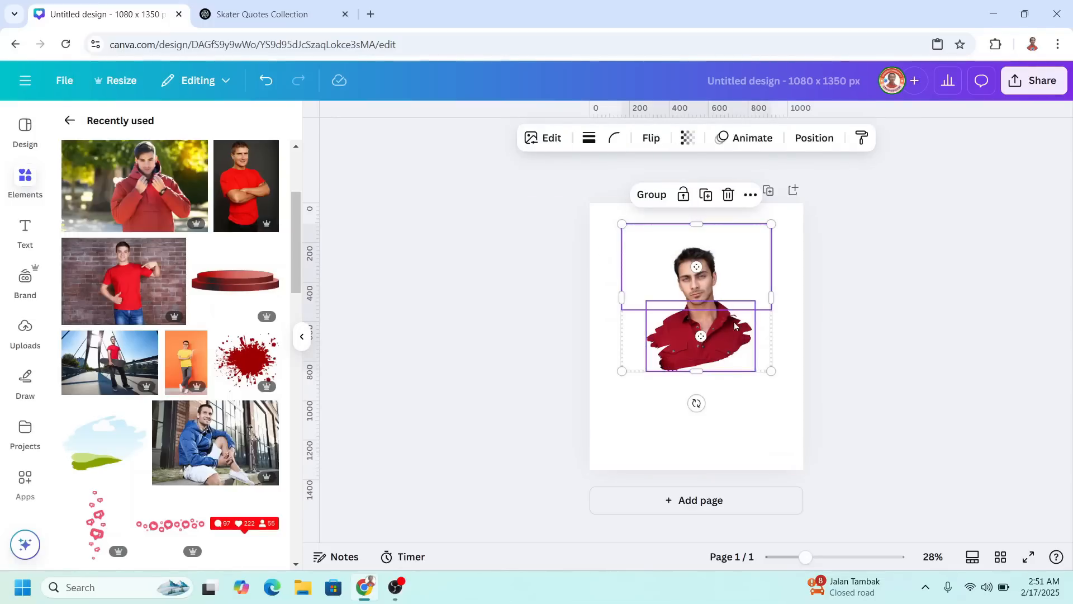
pyautogui.moveTo(772, 223); pyautogui.dragTo(793, 204)
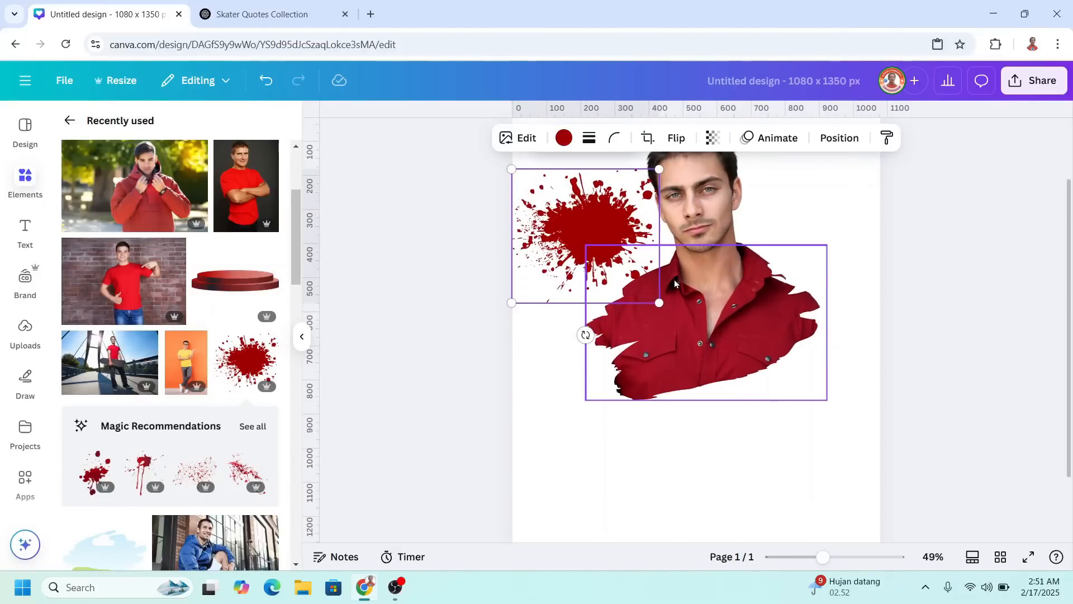
# Recolour the splatters to the shirt's dark red, moving one to the right shoulder.
pyautogui.click(563, 138)
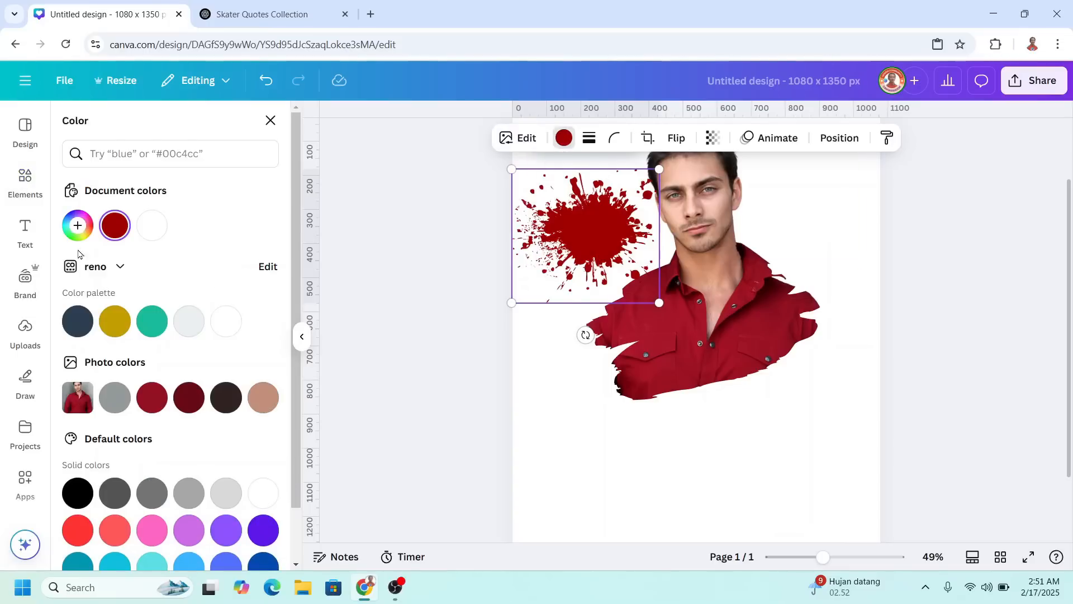
pyautogui.moveTo(78, 226)
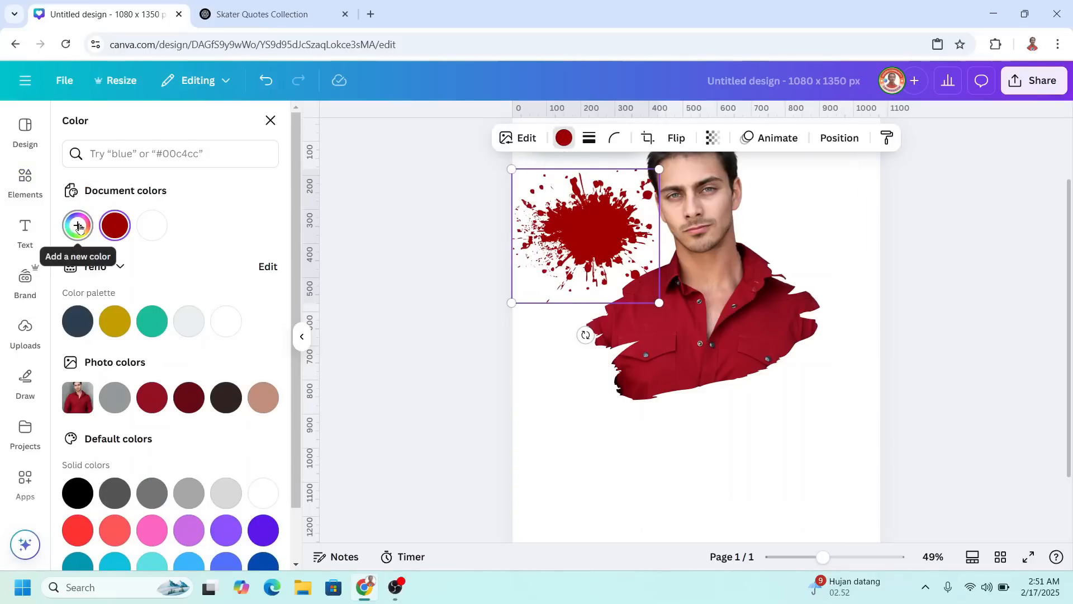
pyautogui.click(77, 225)
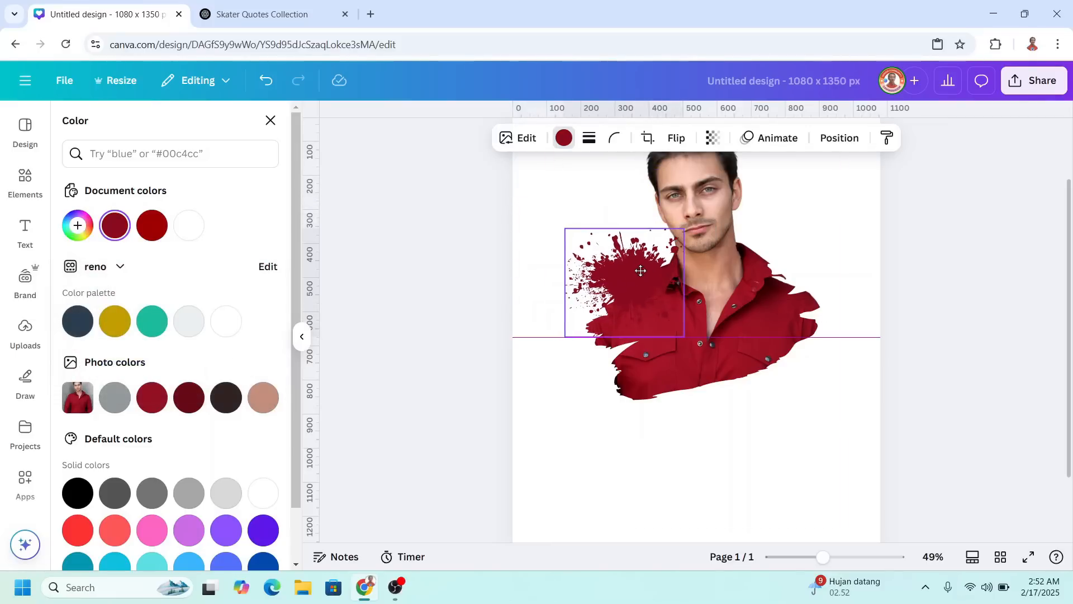
pyautogui.click(623, 281)
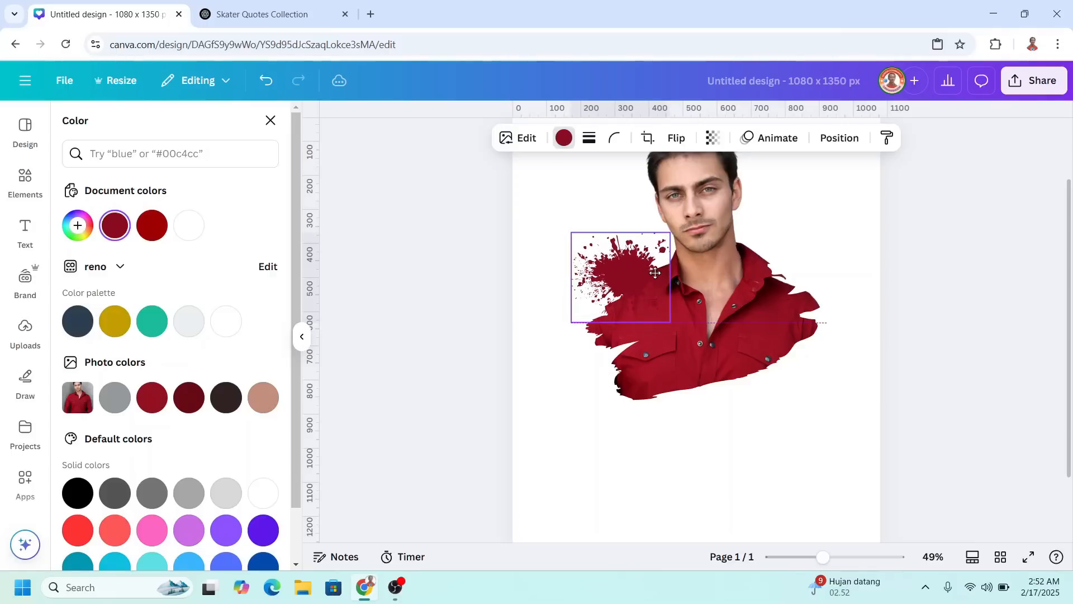
pyautogui.moveTo(622, 278); pyautogui.dragTo(725, 250)
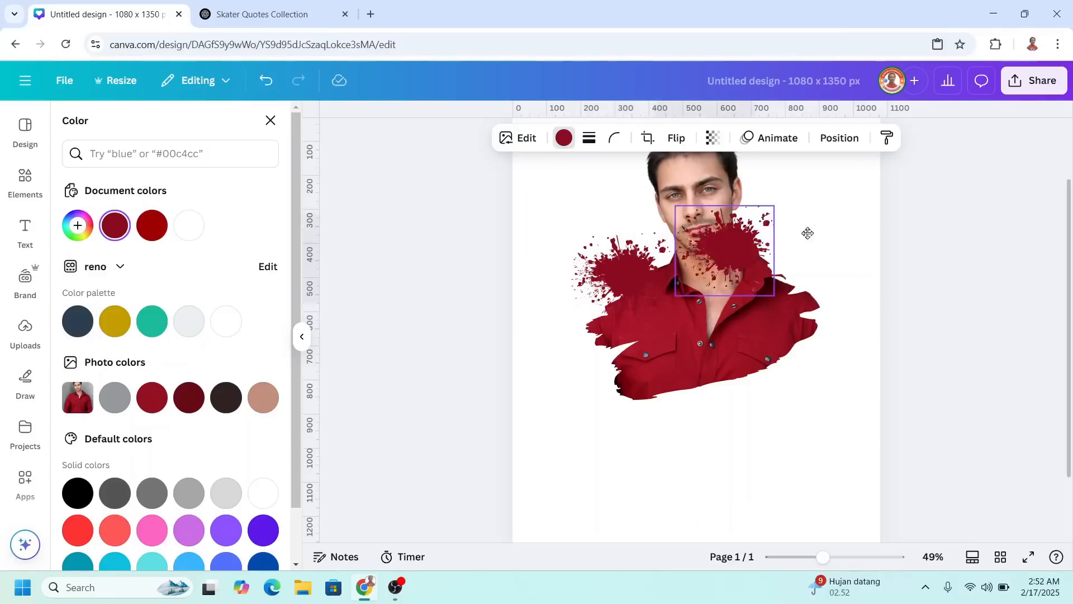
pyautogui.moveTo(722, 250); pyautogui.dragTo(842, 240)
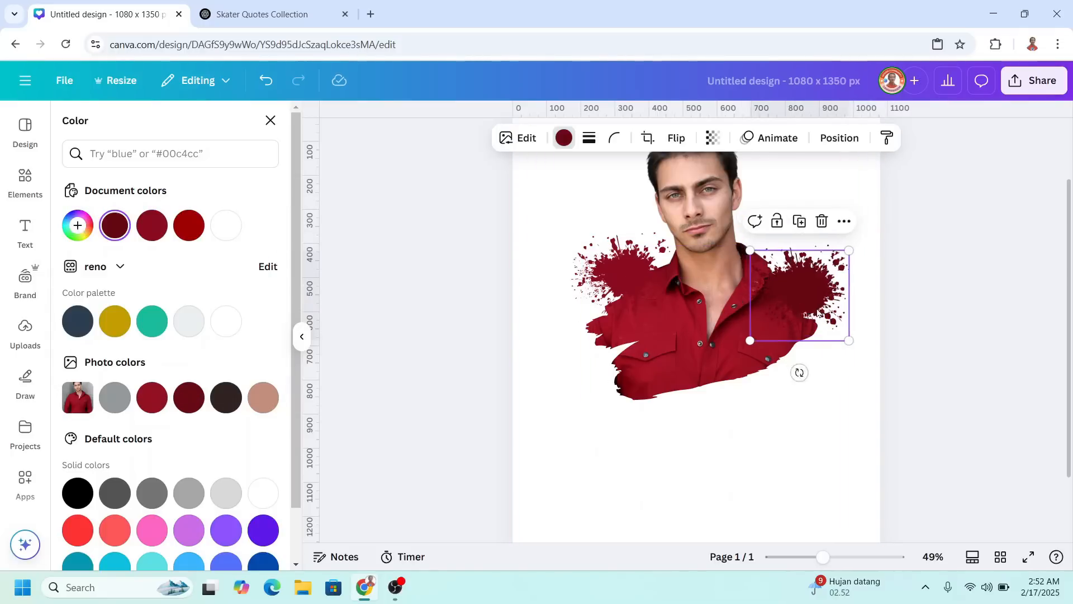
pyautogui.click(189, 225)
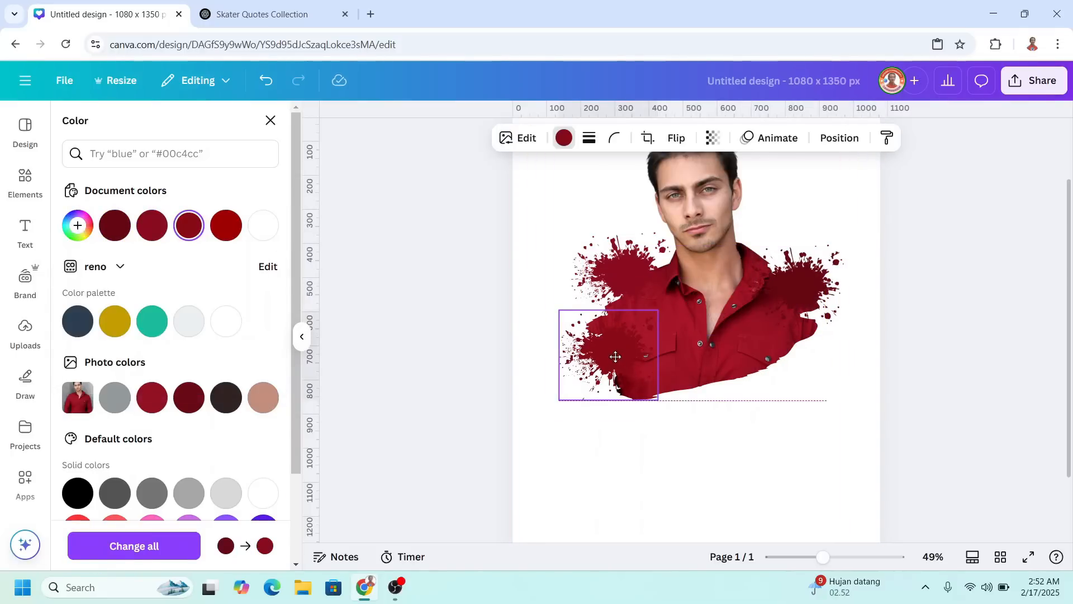
# Add the skateboarder photo and cut out its background with BG Remover.
pyautogui.click(613, 356)
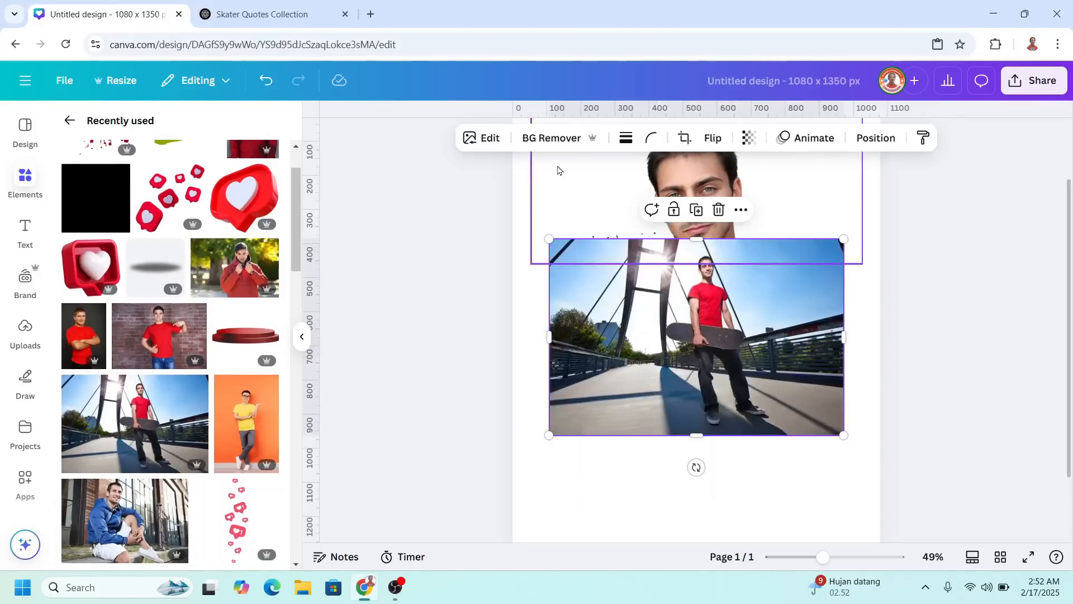
pyautogui.click(551, 138)
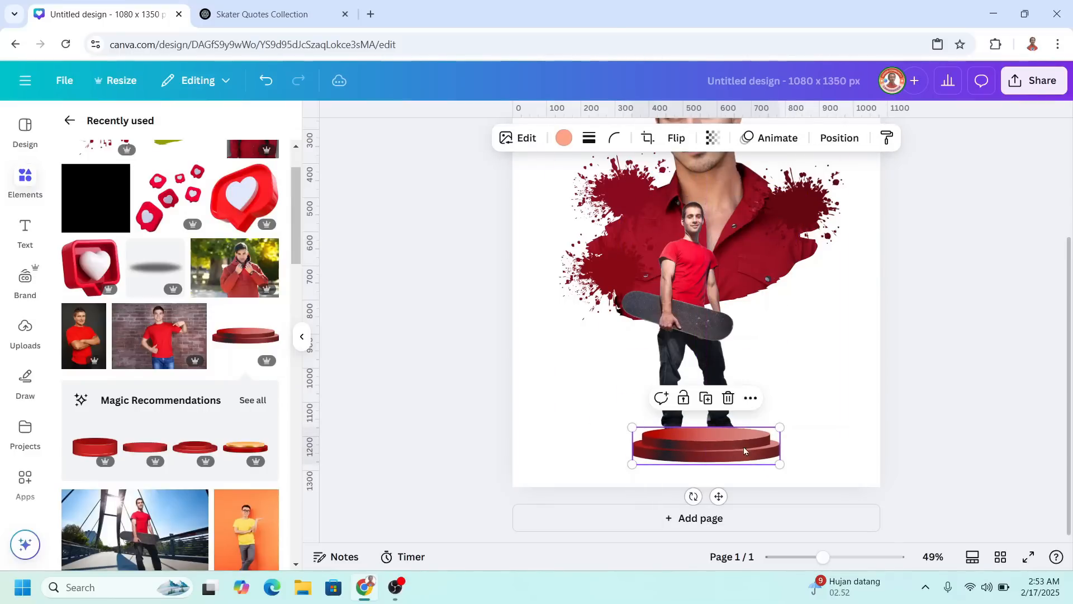
# Enlarge the red podium under the skateboarder's feet and send it backward.
pyautogui.moveTo(743, 450); pyautogui.dragTo(733, 439)
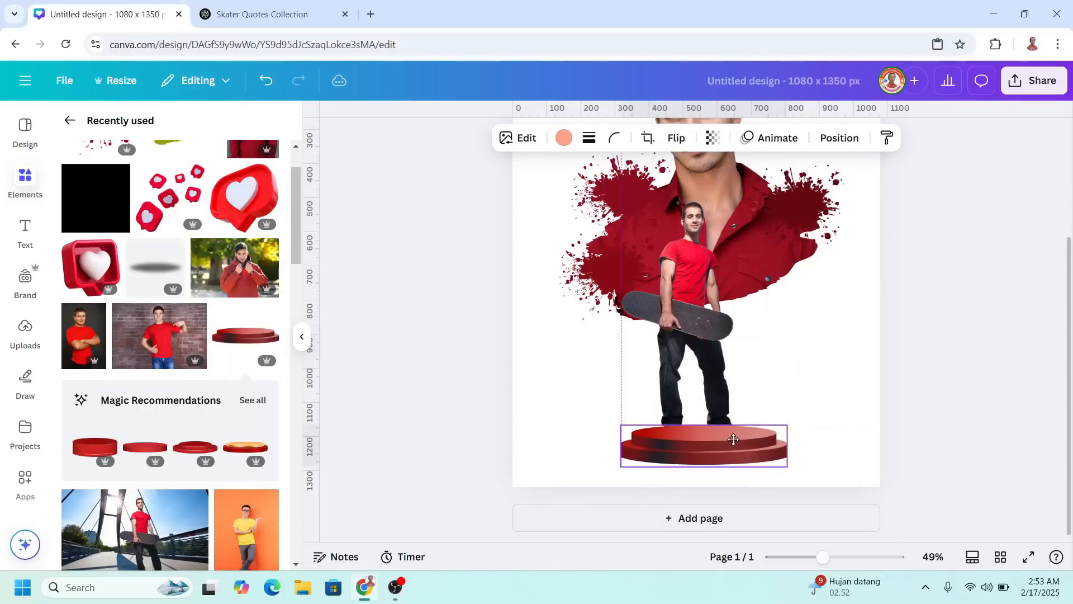
pyautogui.rightClick(703, 445)
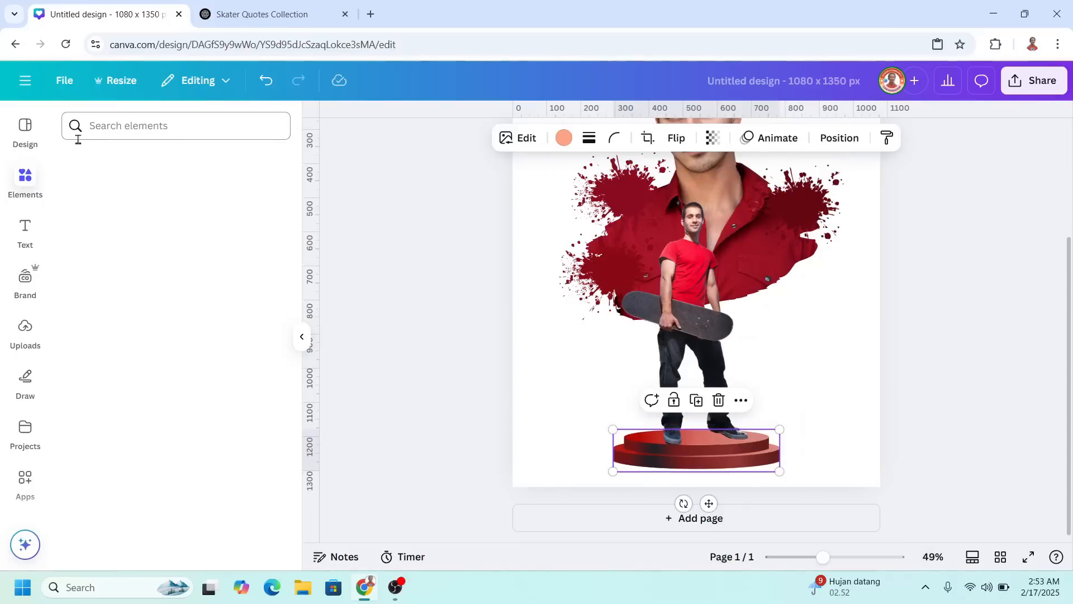
# Add a shadow graphic from an Elements search and order it in the Layers panel.
pyautogui.click(175, 125)
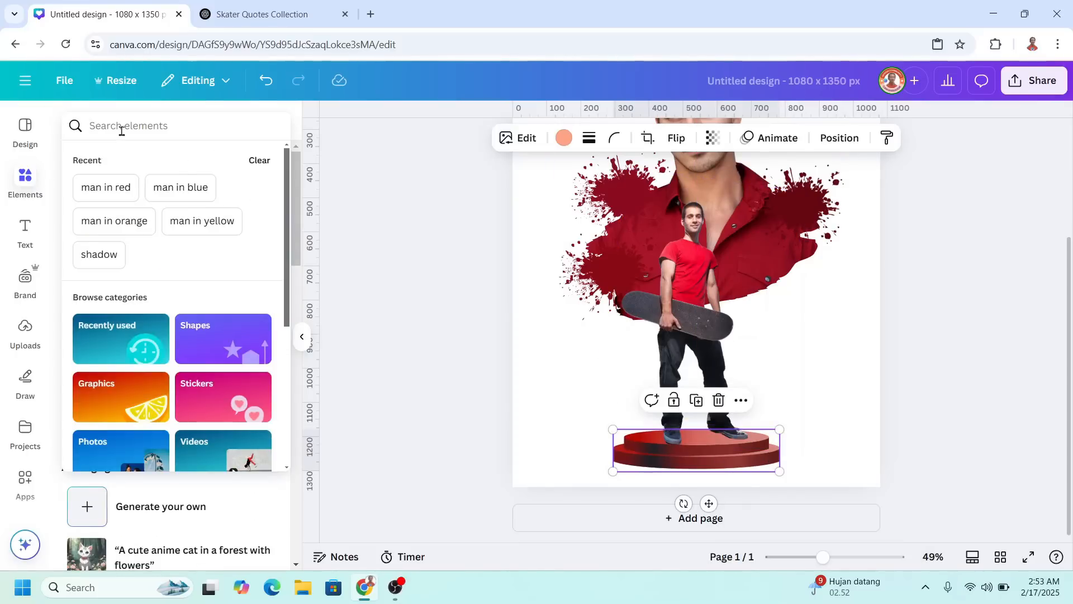
pyautogui.click(99, 255)
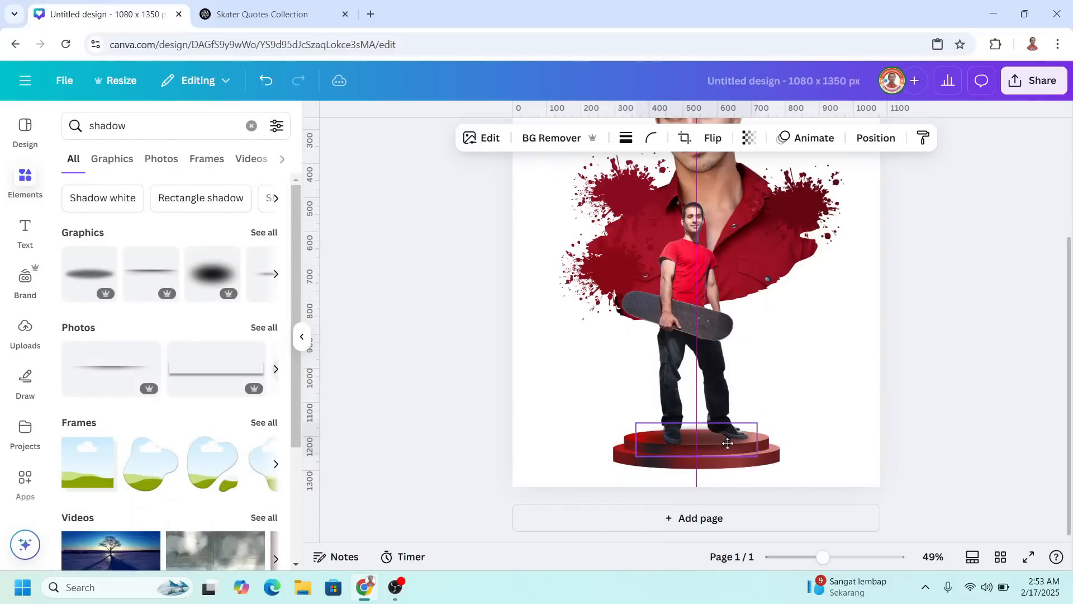
pyautogui.click(876, 137)
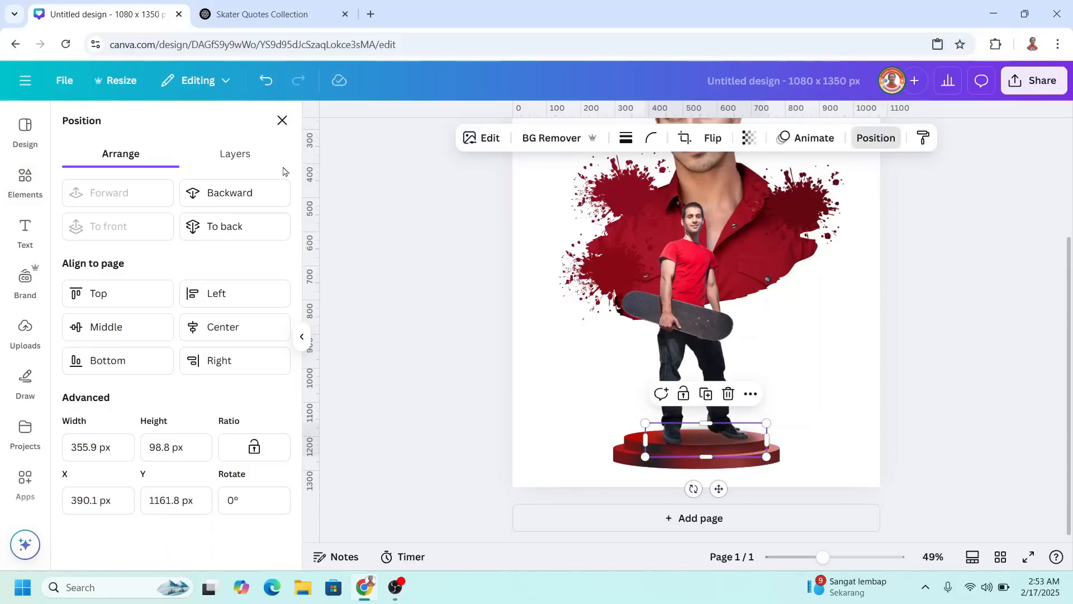
pyautogui.click(226, 153)
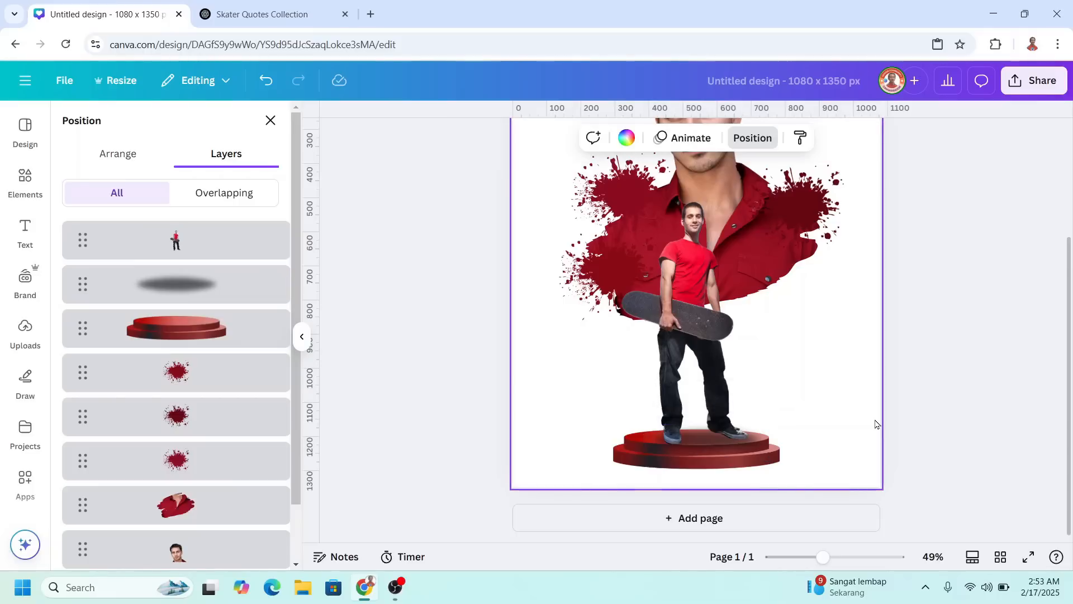
pyautogui.moveTo(627, 137)
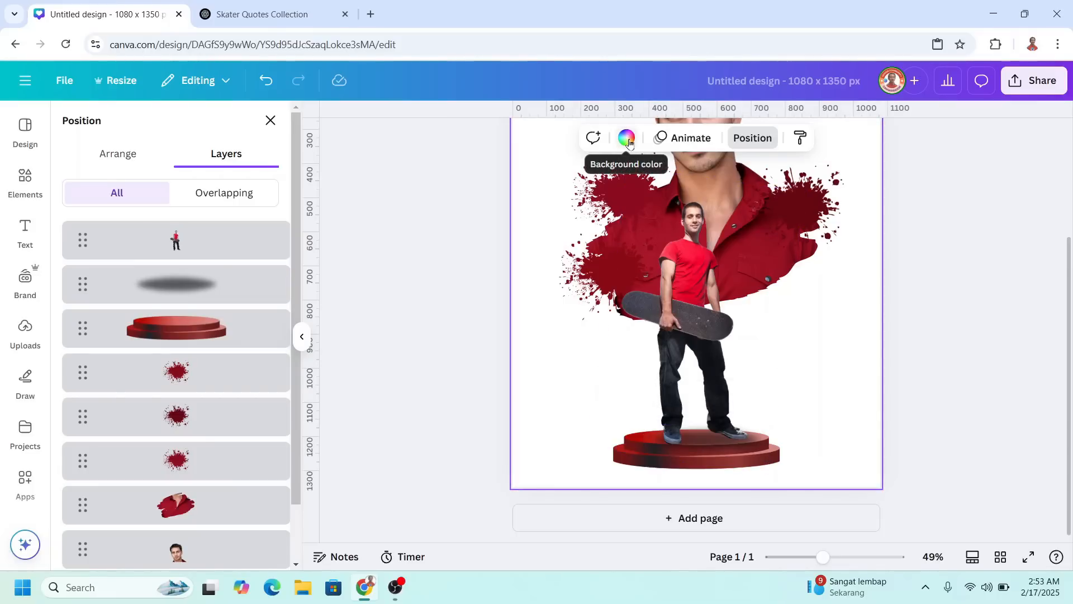
# Set the page background to a radial gradient, white centre fading to gray edges.
pyautogui.click(625, 137)
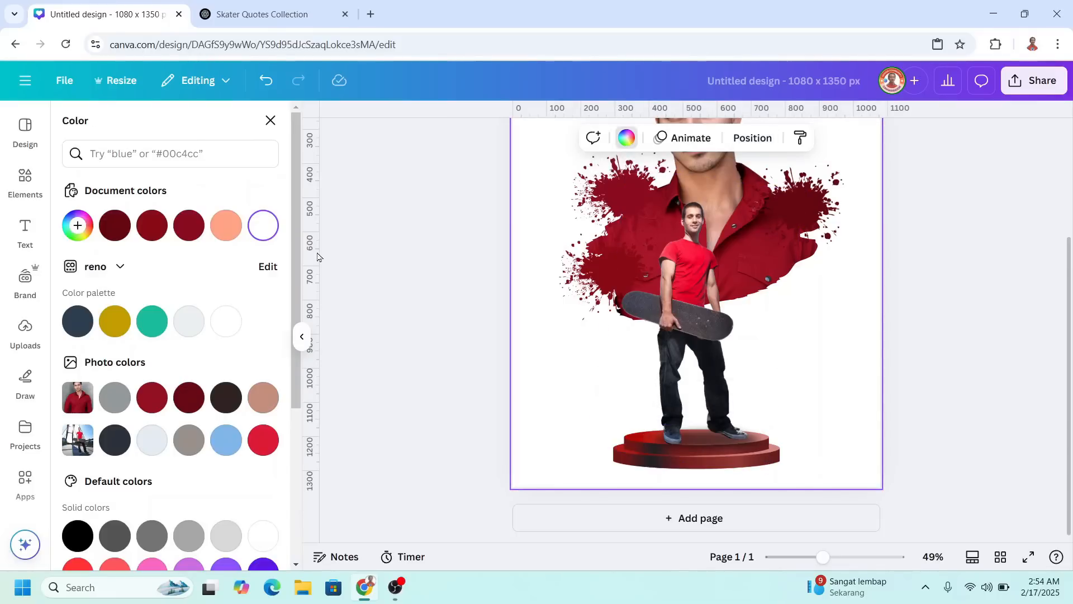
pyautogui.click(262, 225)
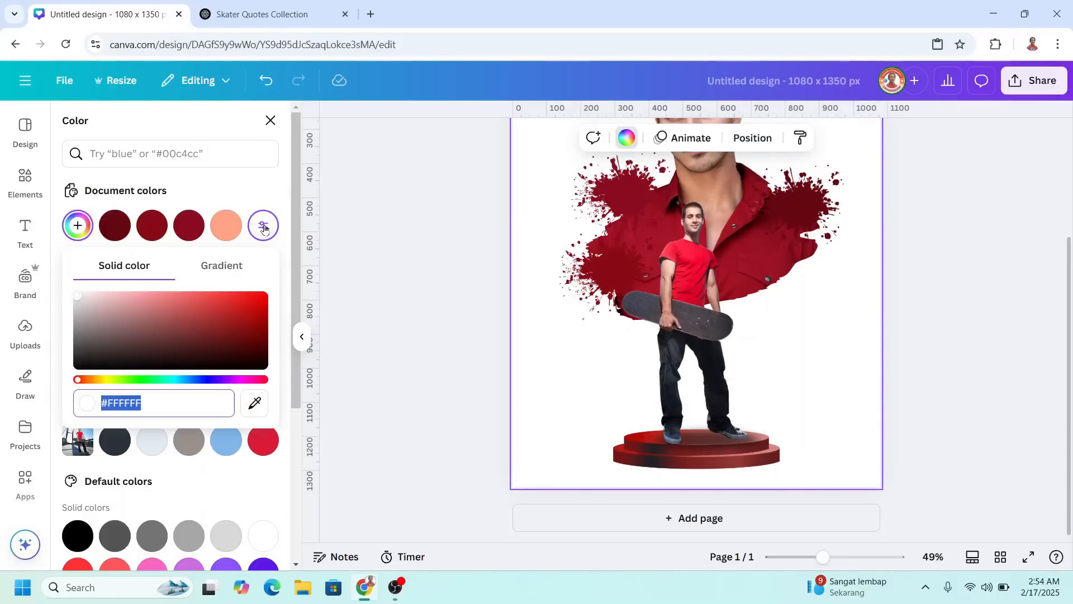
pyautogui.click(222, 266)
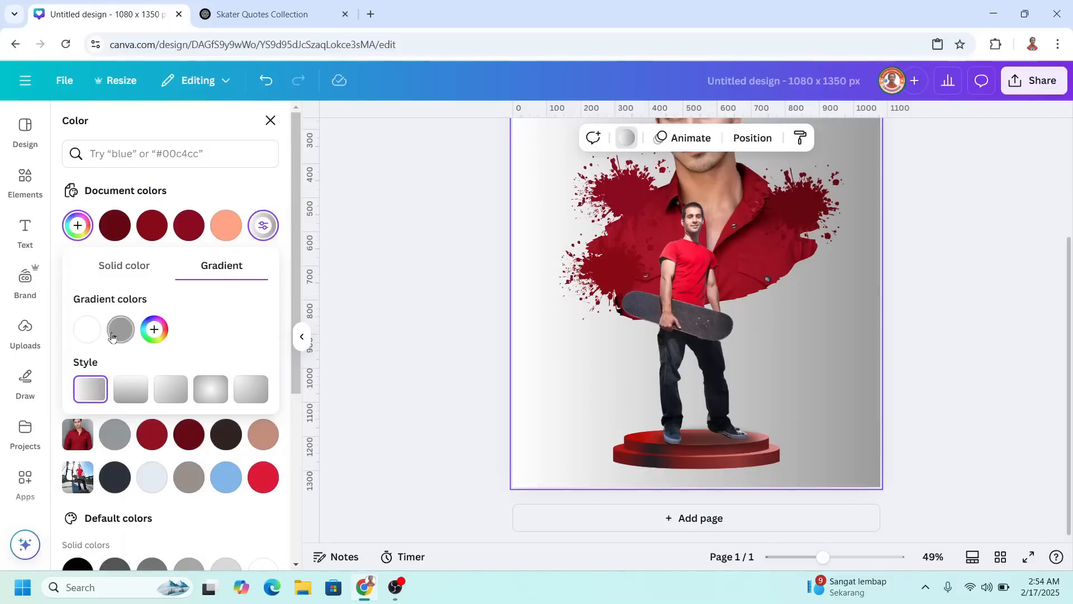
pyautogui.moveTo(153, 329)
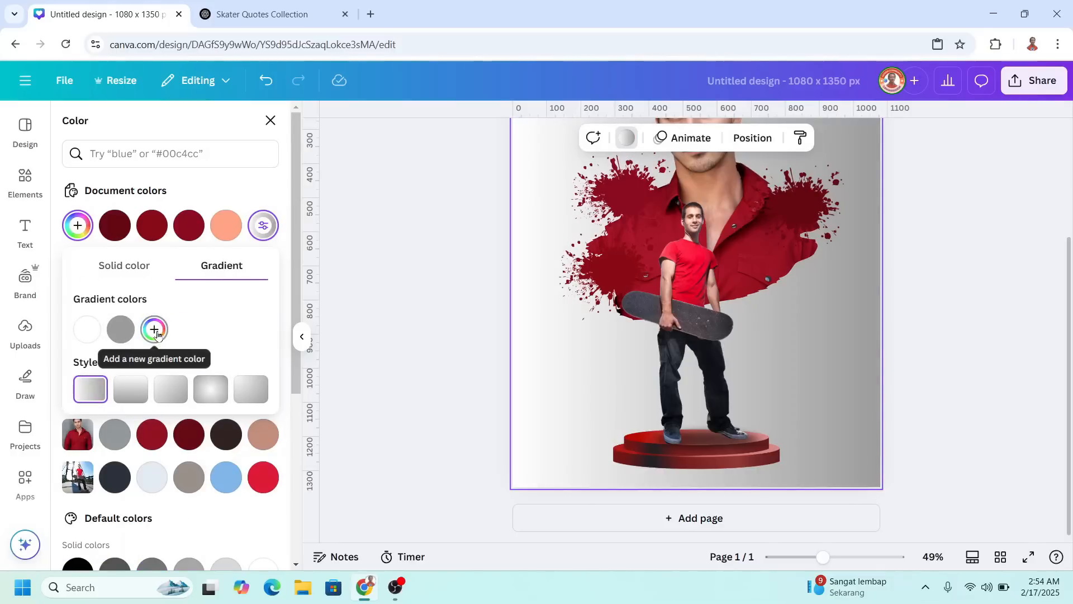
pyautogui.click(153, 329)
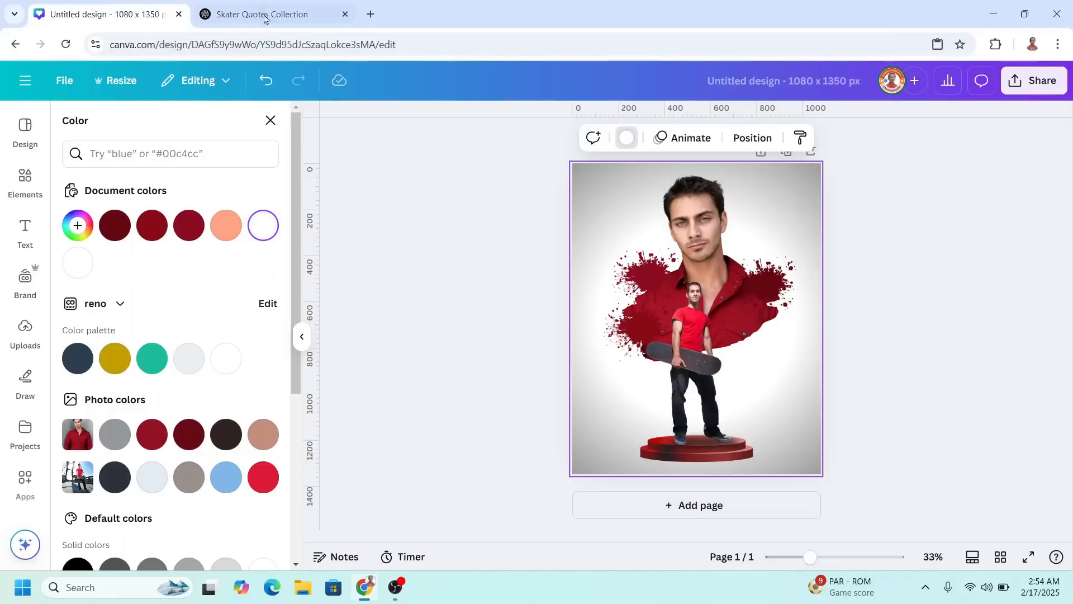
# Switch to the Skater Quotes Collection tab to copy the quote.
pyautogui.click(261, 13)
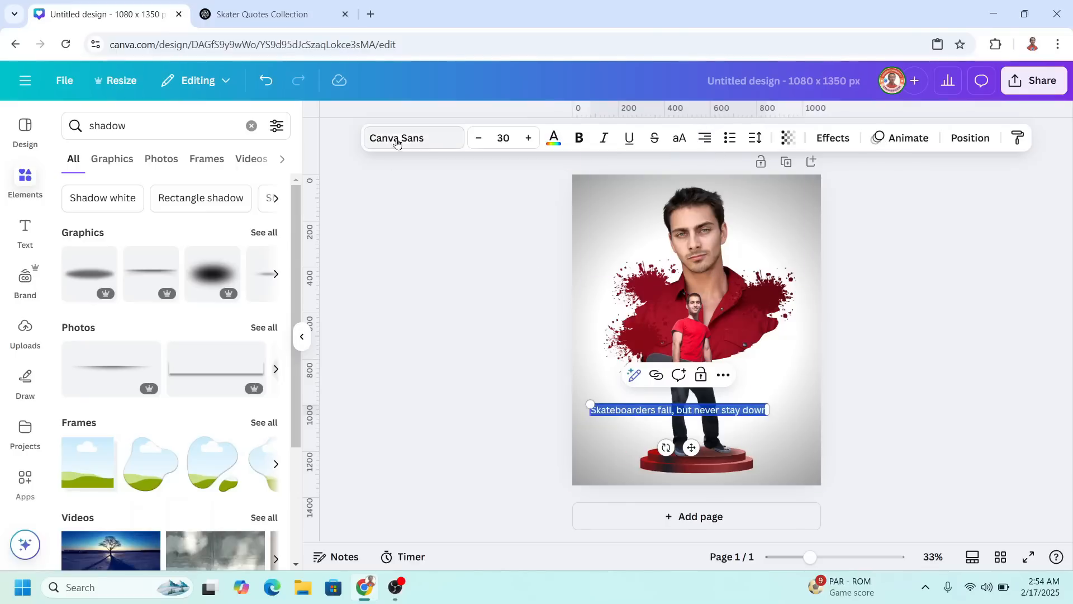
# Set the quote in the Antonio ExtraBold font.
pyautogui.click(413, 138)
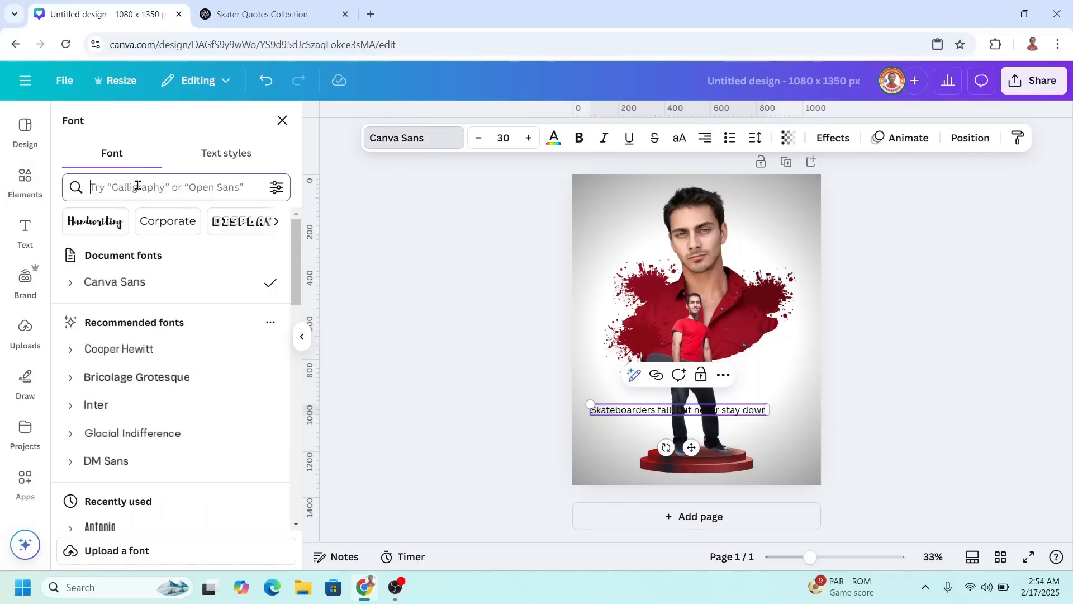
pyautogui.write('antonio')
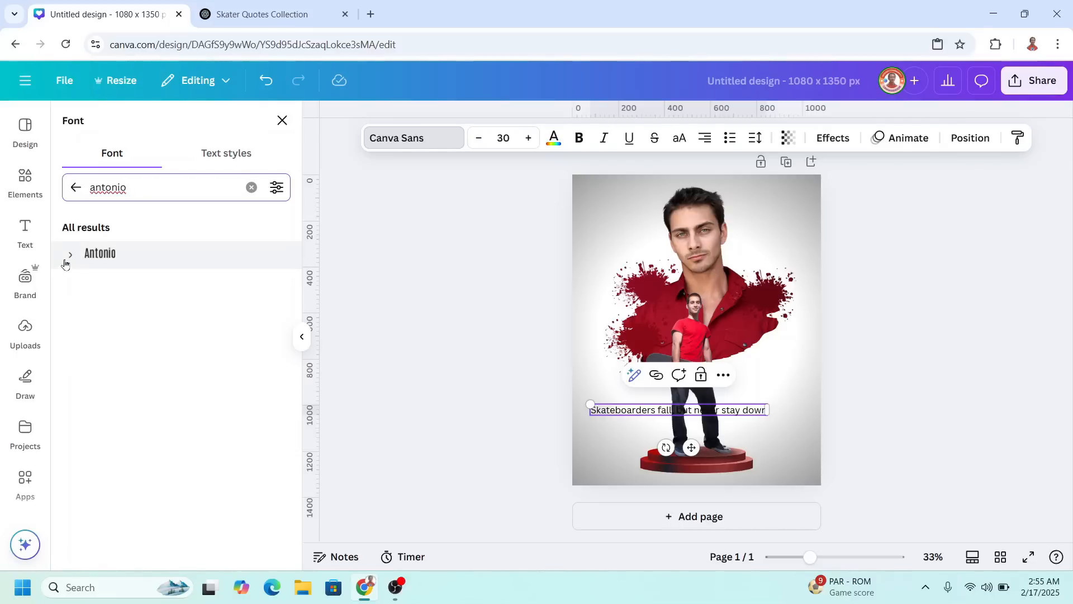
pyautogui.click(70, 254)
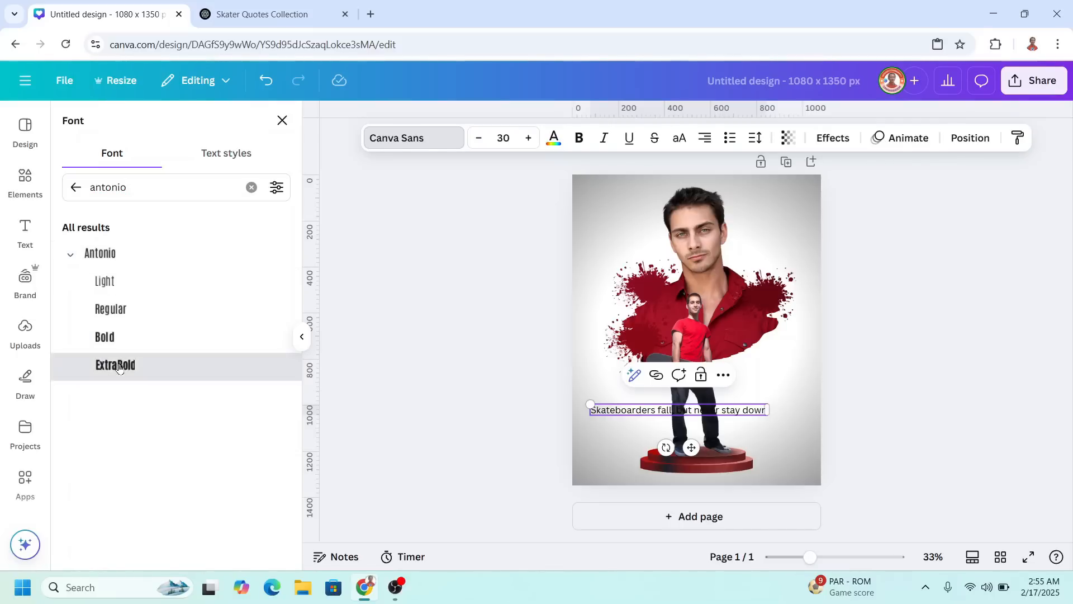
pyautogui.click(115, 365)
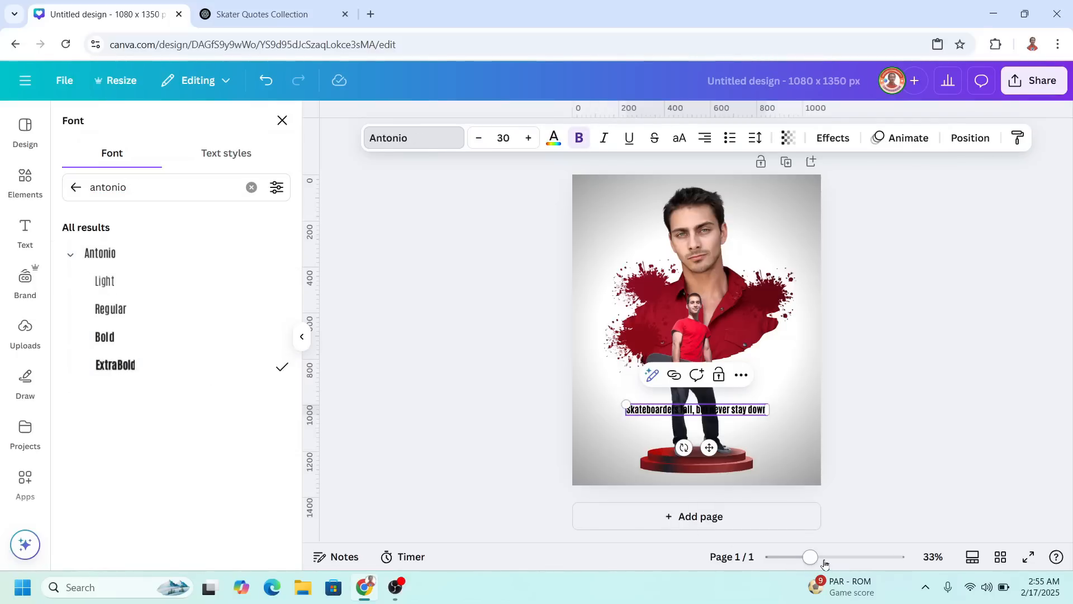
pyautogui.moveTo(678, 138)
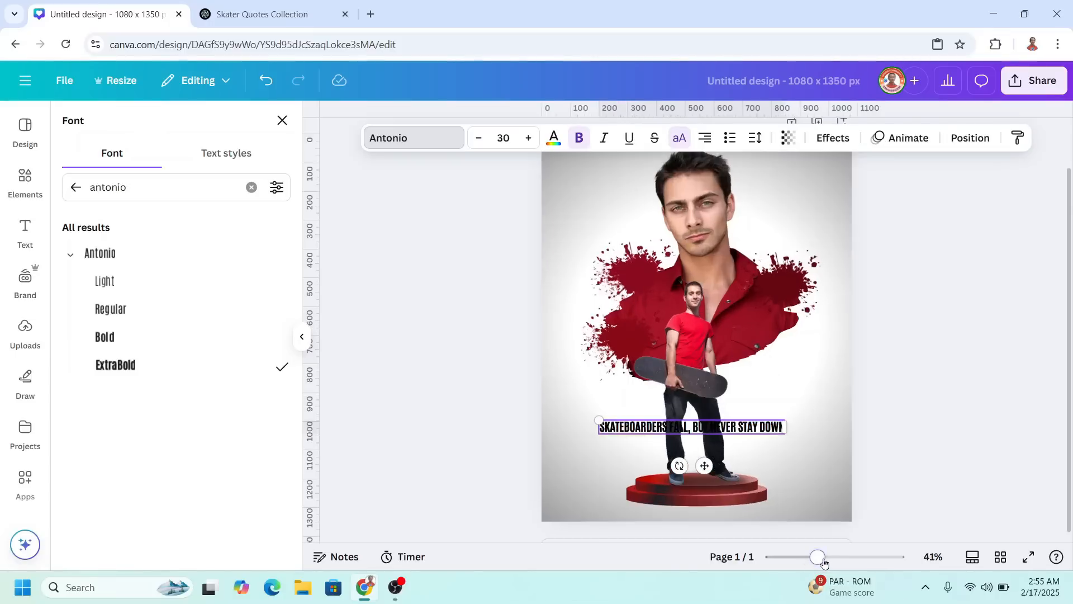
# Recolour the words 'NEVER STAY DOWN' red.
pyautogui.moveTo(817, 558); pyautogui.dragTo(829, 558)
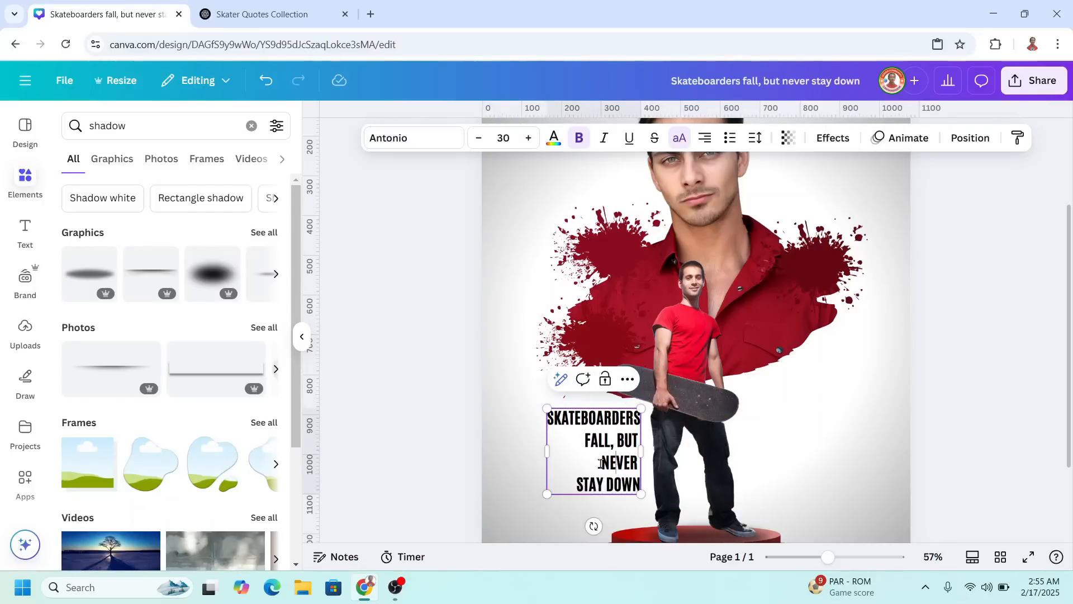
pyautogui.moveTo(579, 463); pyautogui.dragTo(640, 486)
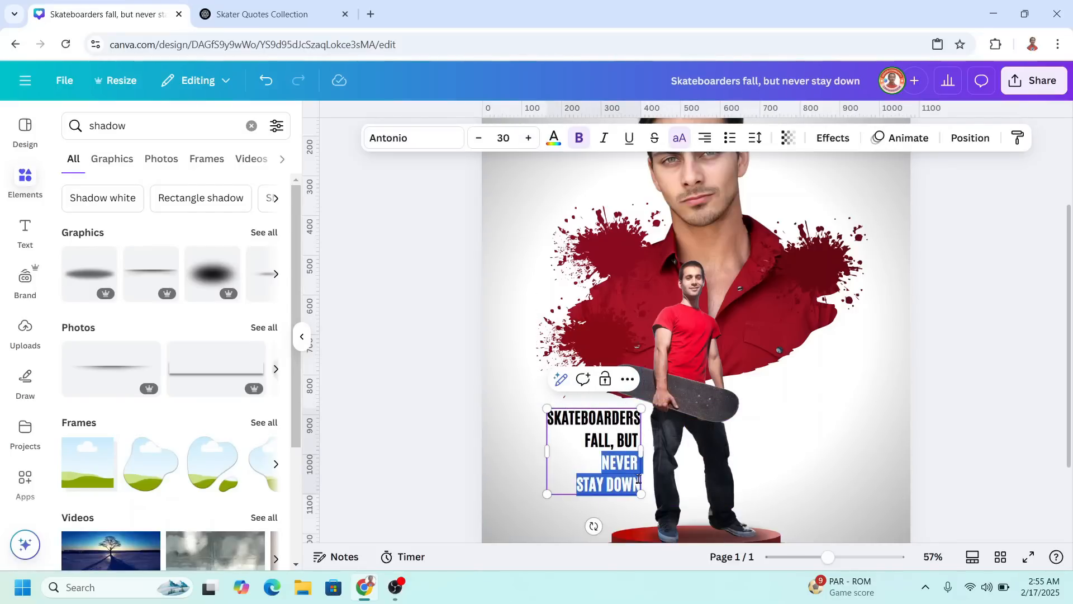
pyautogui.click(553, 137)
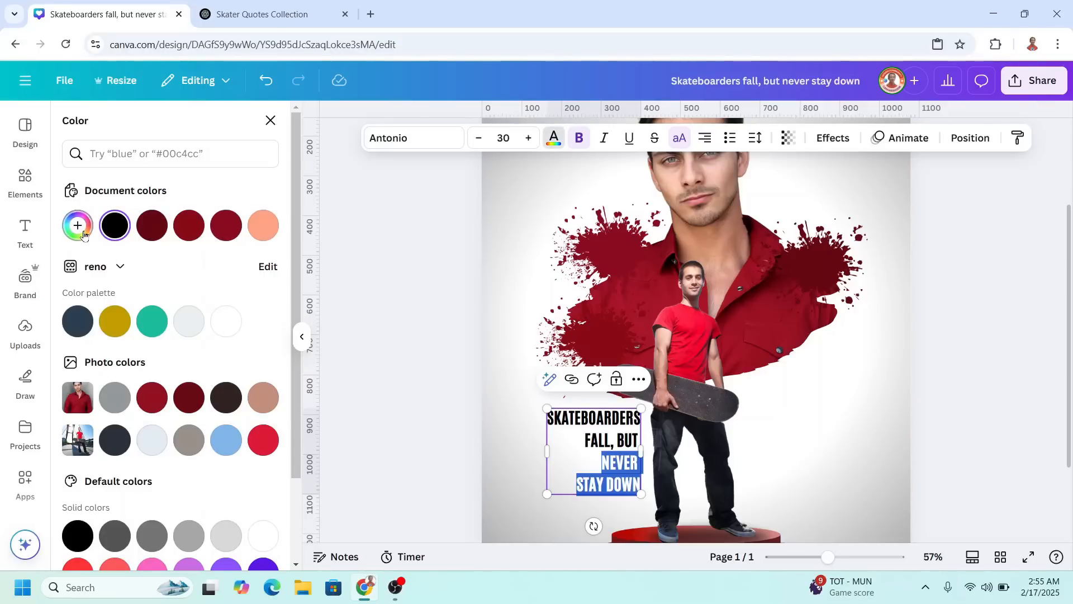
pyautogui.click(77, 225)
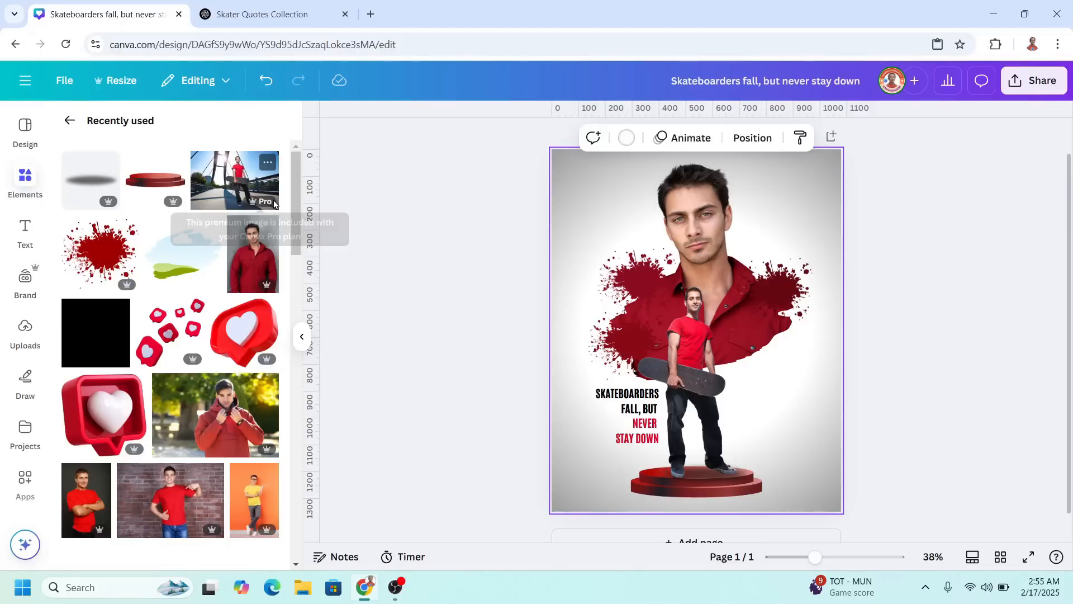
# Add the scattered red hearts graphic right of the skateboarder, plus the large 3D like-heart.
pyautogui.click(193, 308)
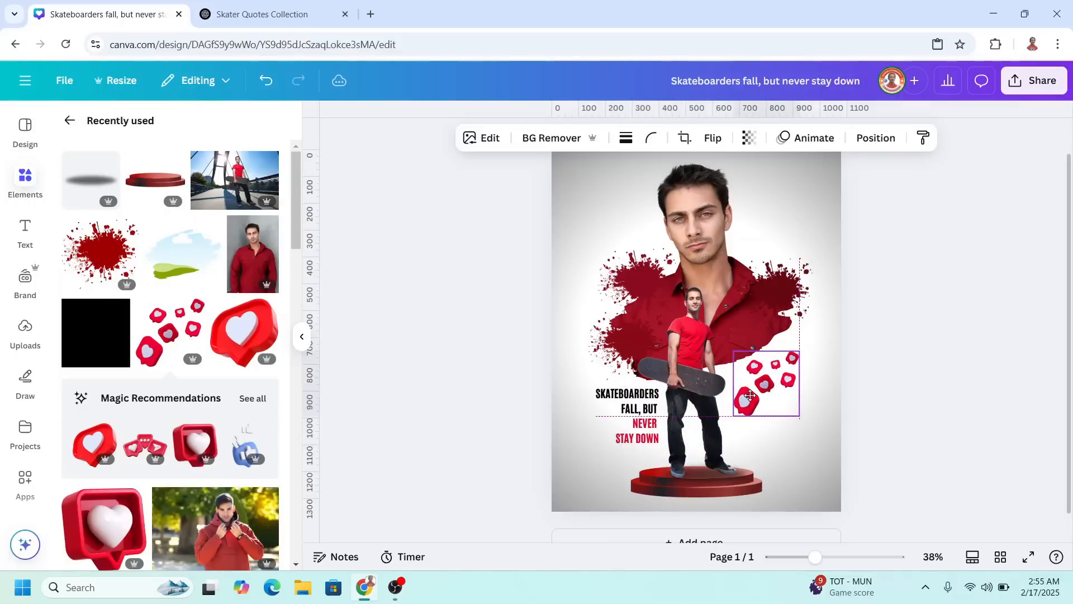
pyautogui.click(766, 383)
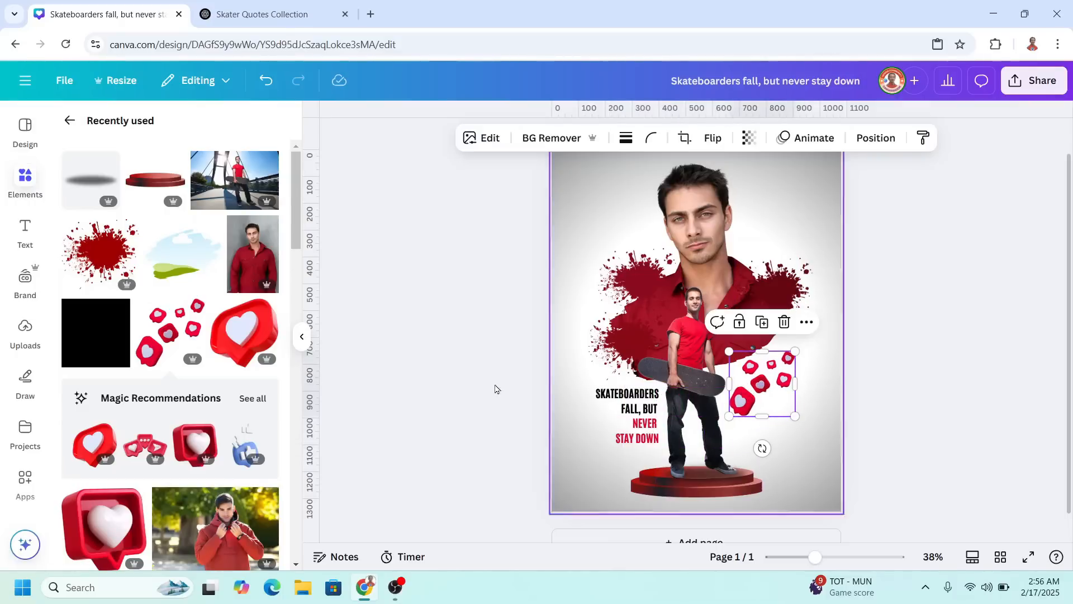
pyautogui.click(267, 310)
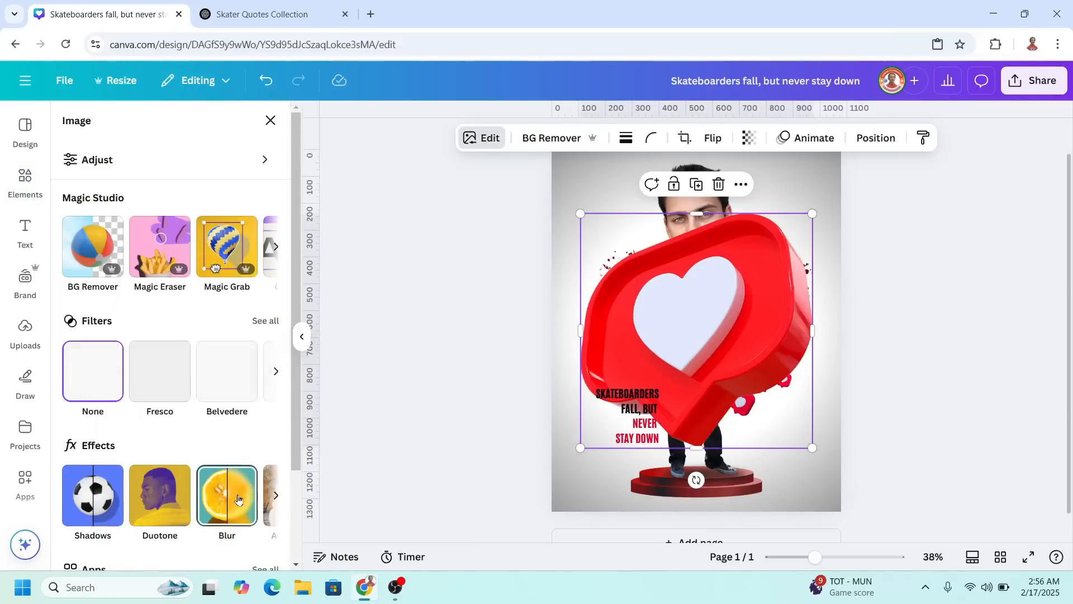
# Apply a strong Blur effect to the large 3D heart.
pyautogui.click(226, 495)
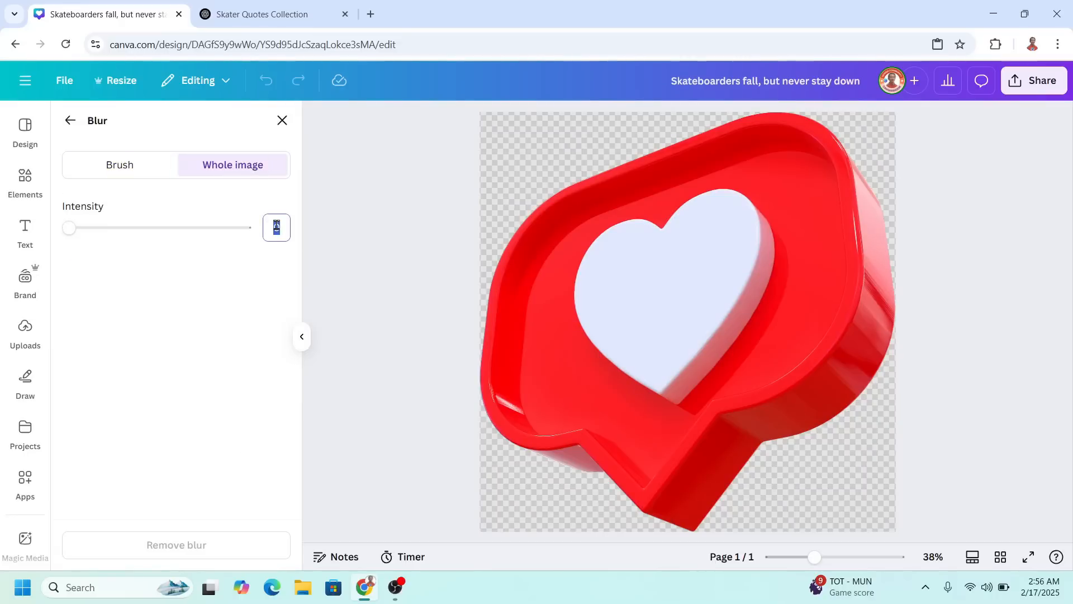
pyautogui.moveTo(68, 228); pyautogui.dragTo(174, 227)
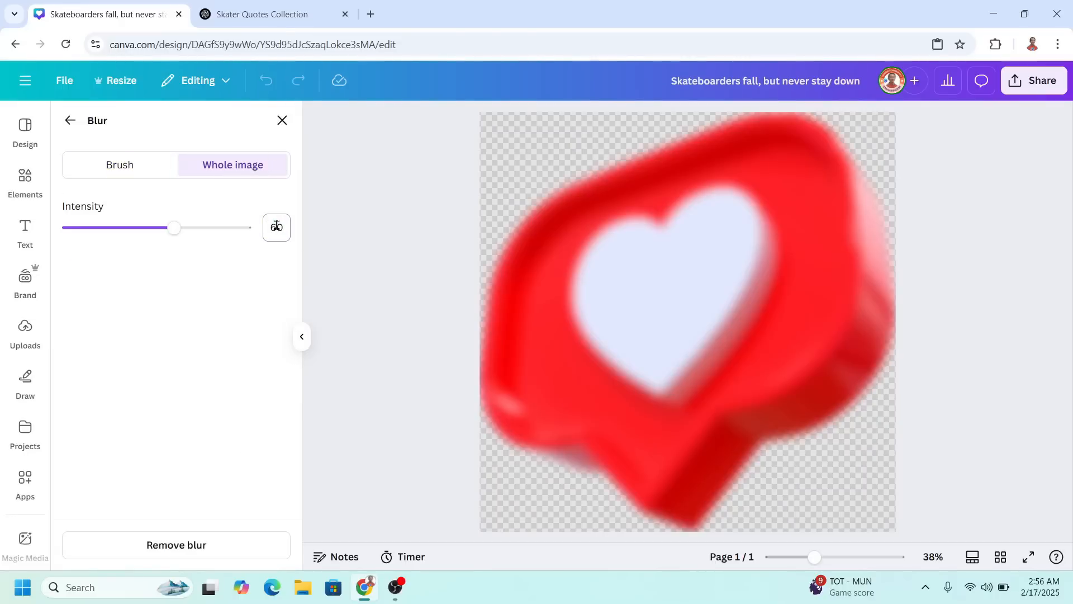
pyautogui.click(70, 120)
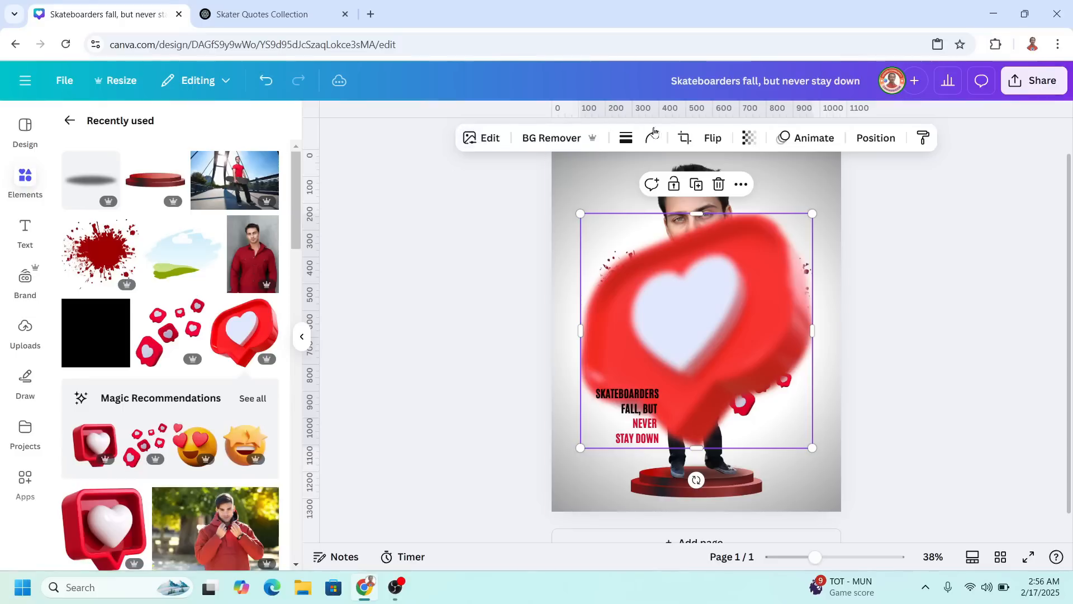
# Set the heart's transparency to 30, shrink it and tuck it below the small hearts.
pyautogui.click(750, 137)
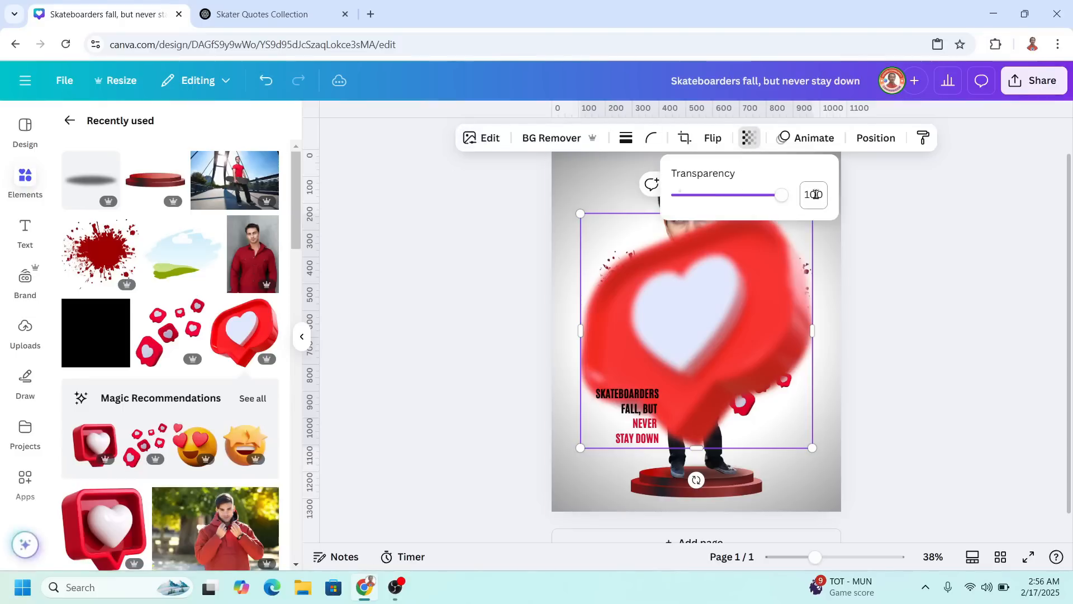
pyautogui.write('30')
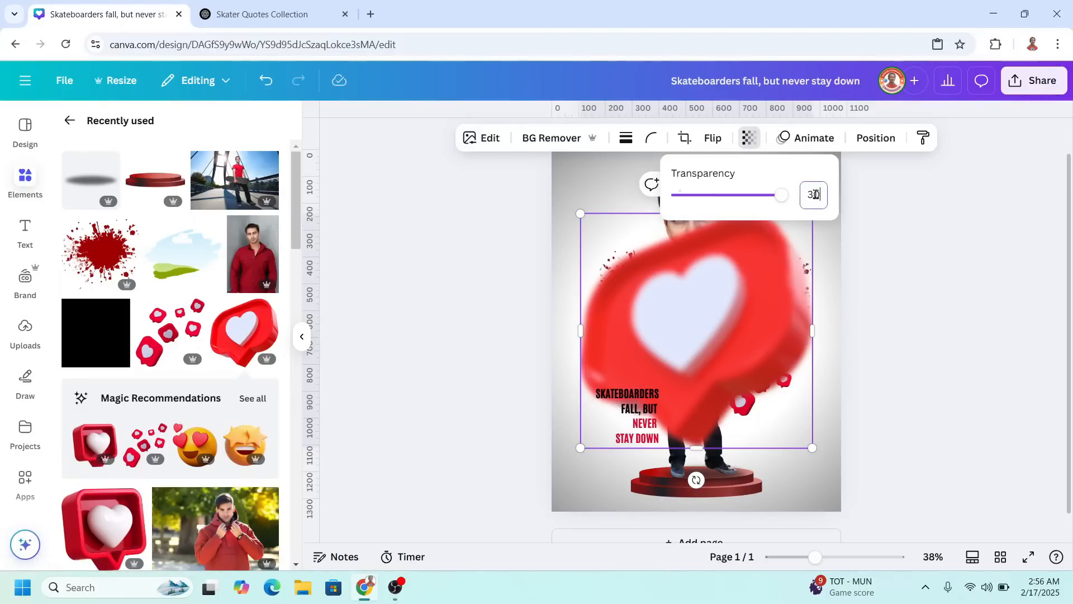
pyautogui.moveTo(780, 195); pyautogui.dragTo(709, 195)
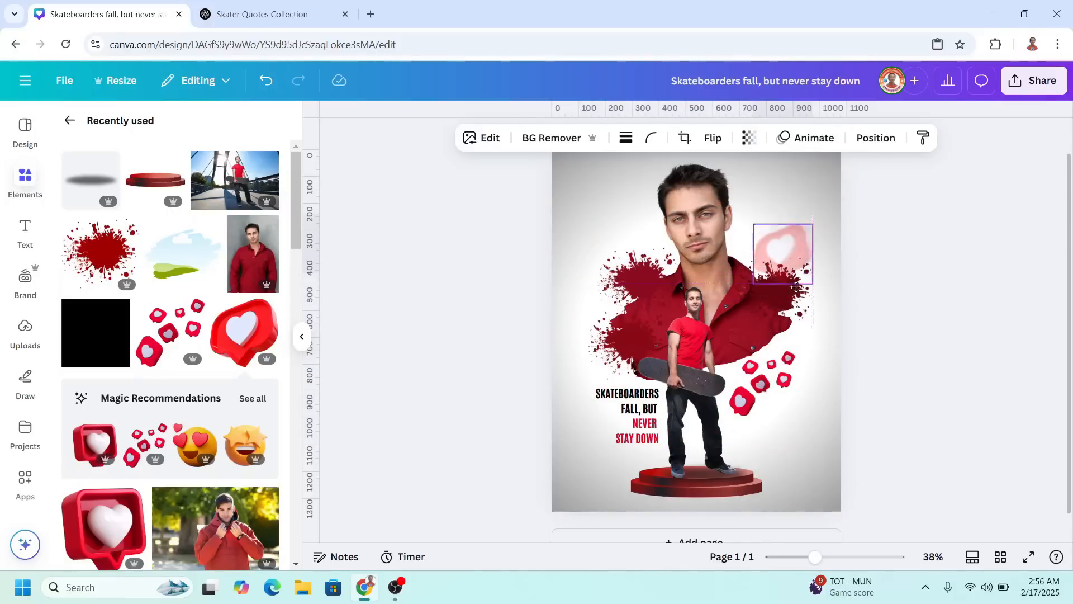
pyautogui.moveTo(783, 253); pyautogui.dragTo(744, 431)
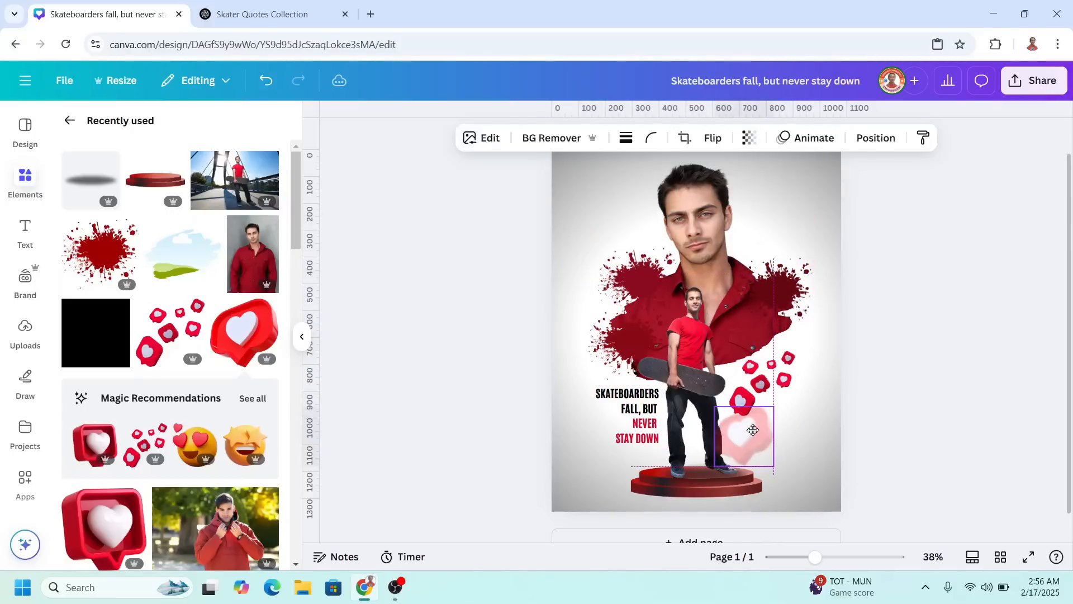
pyautogui.click(744, 438)
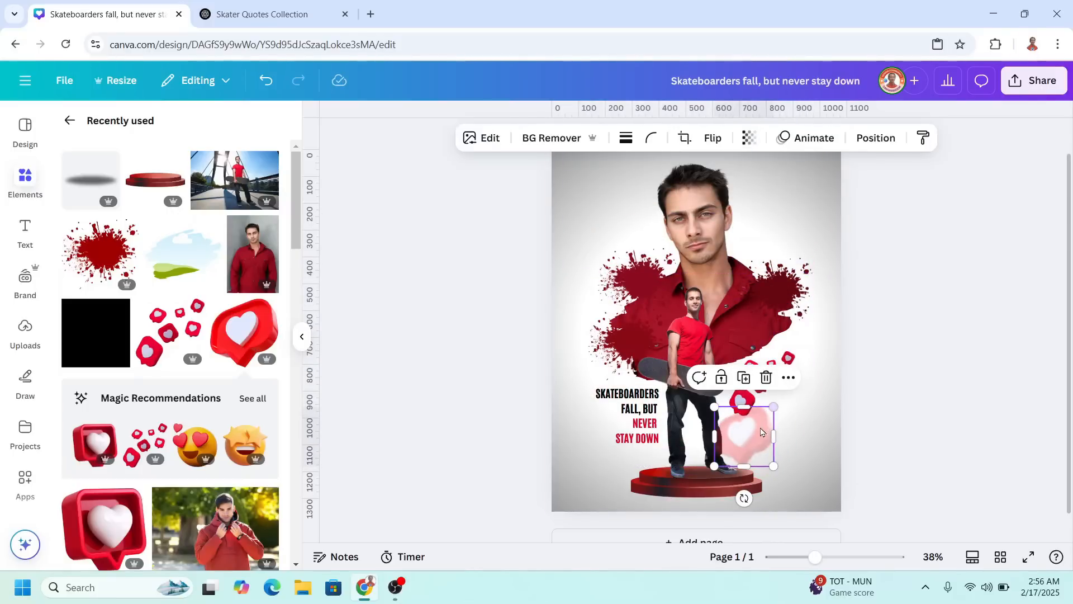
pyautogui.click(875, 138)
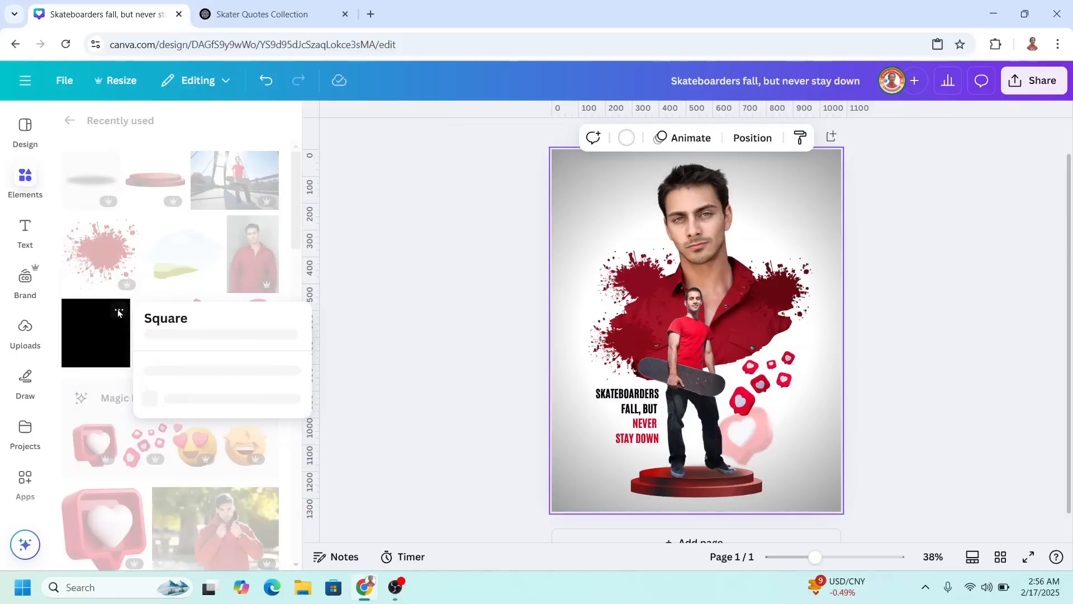
# Add a square with transparent fill and white border, stretched nearly edge to edge.
pyautogui.click(95, 333)
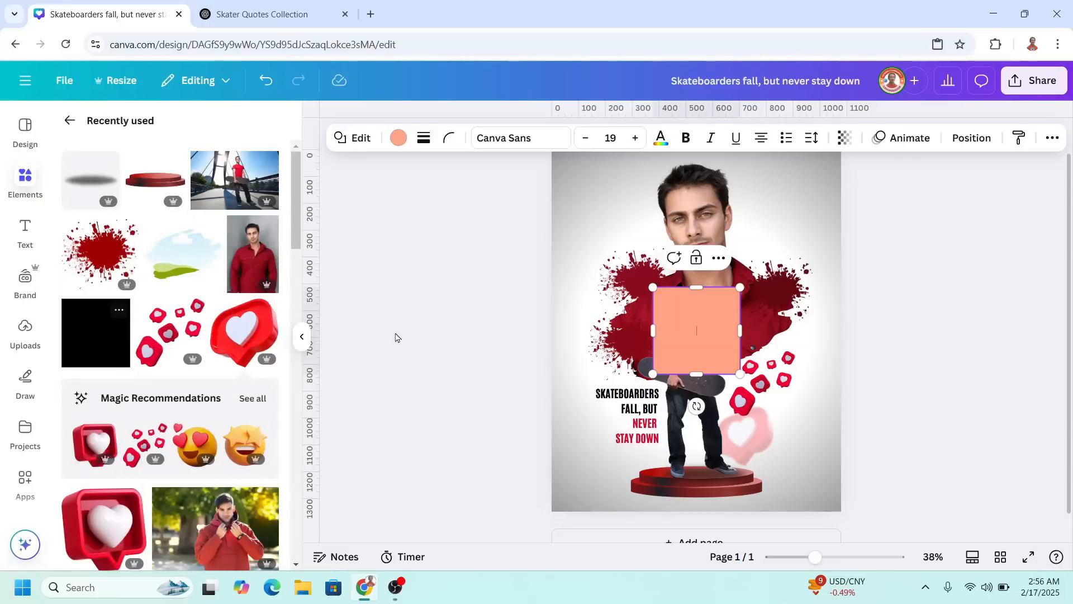
pyautogui.moveTo(399, 137)
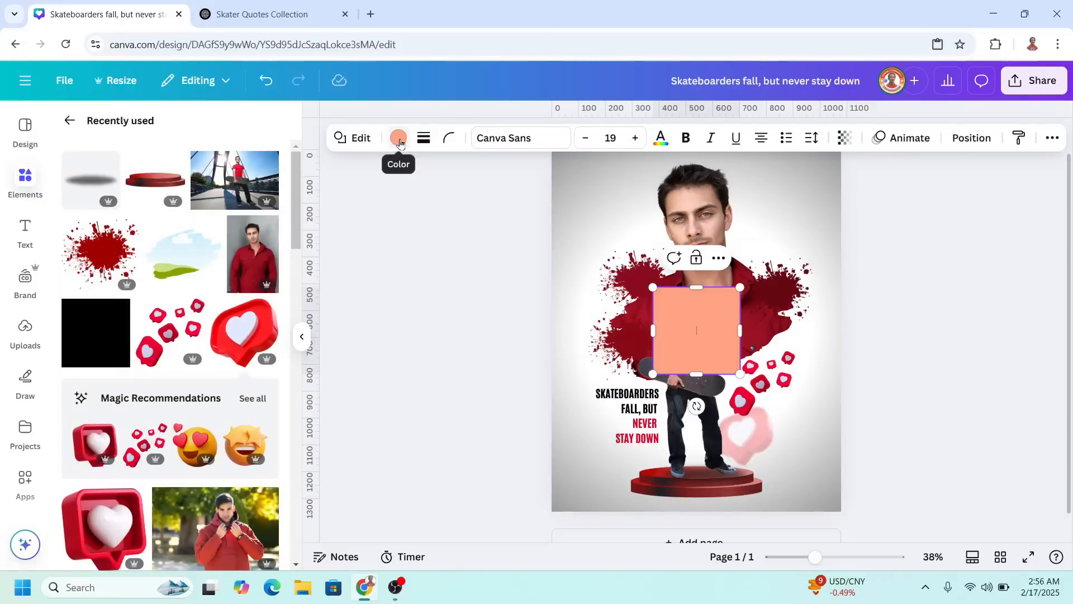
pyautogui.click(398, 137)
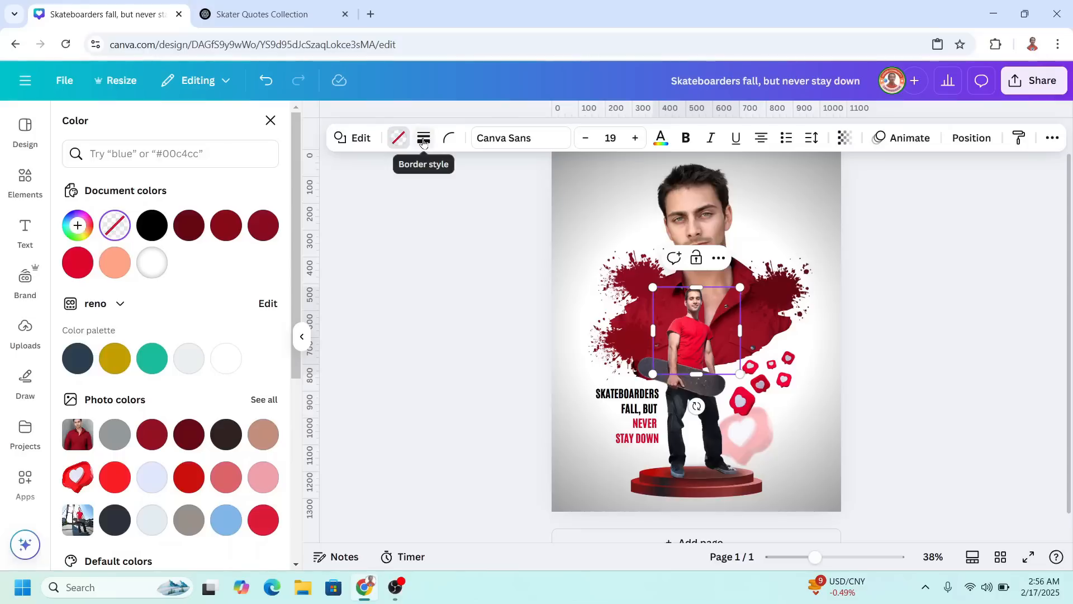
pyautogui.click(423, 137)
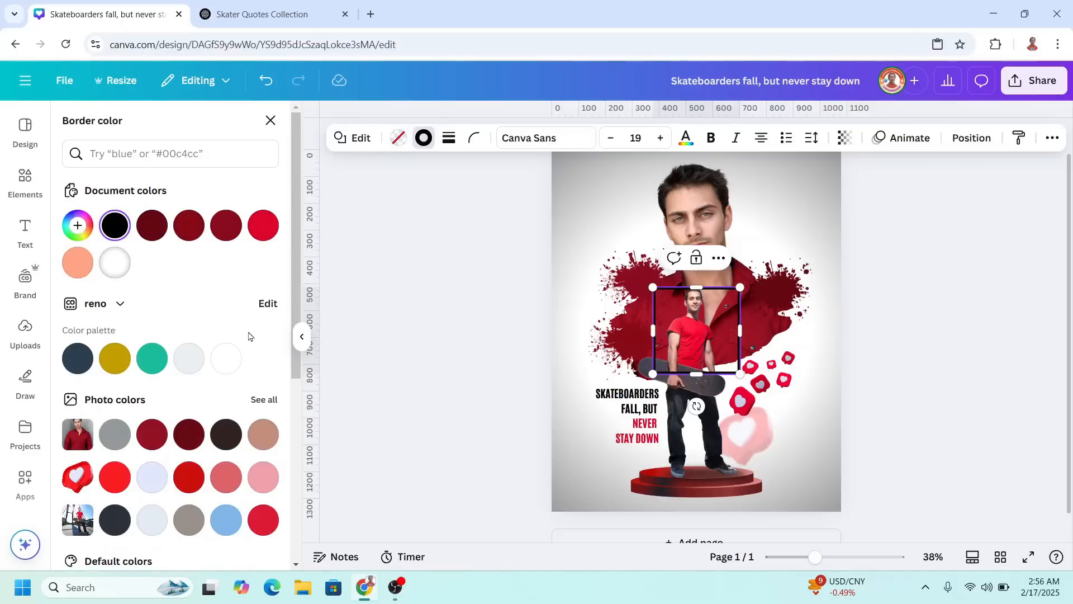
pyautogui.click(225, 358)
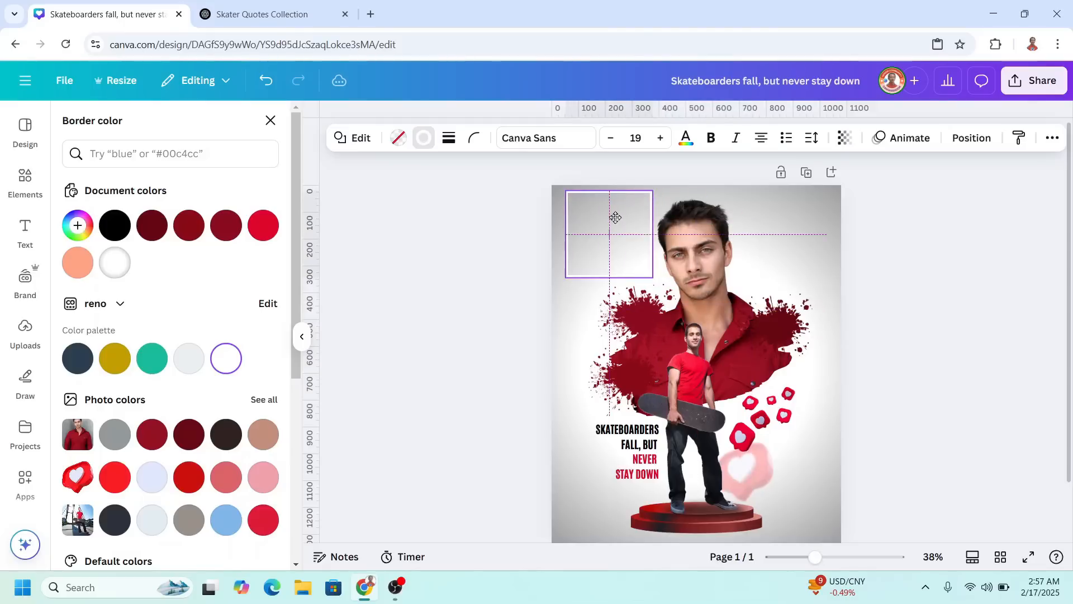
pyautogui.moveTo(653, 280); pyautogui.dragTo(811, 534)
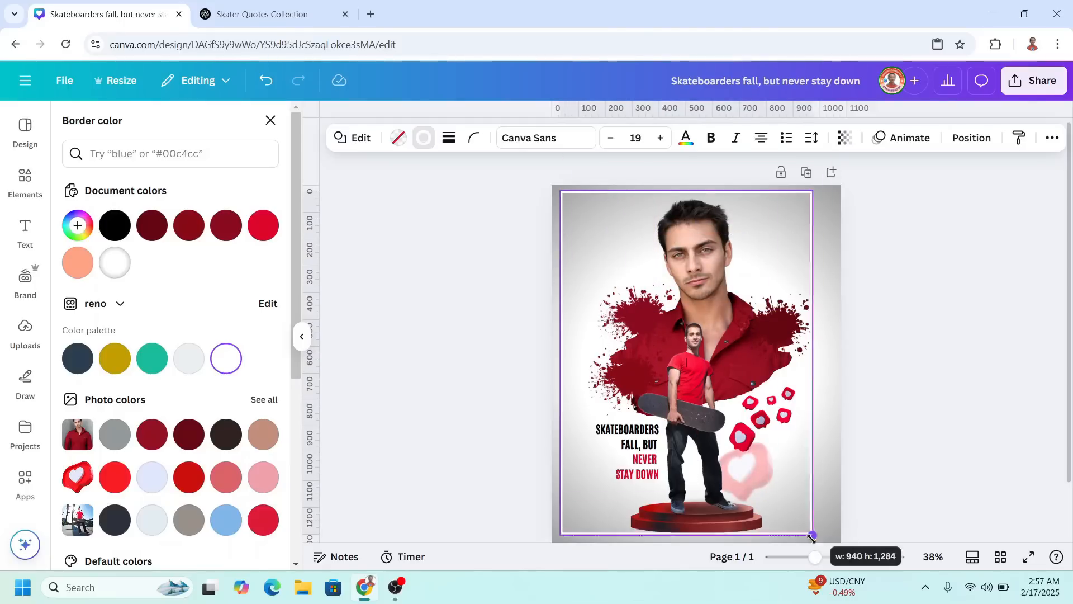